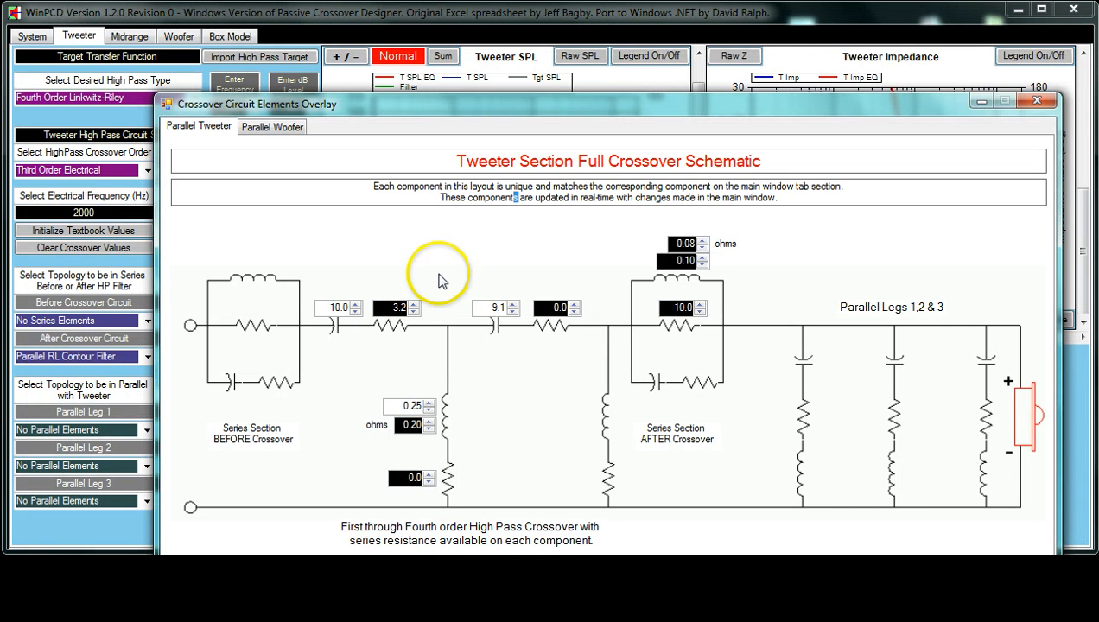
pyautogui.moveTo(439, 285)
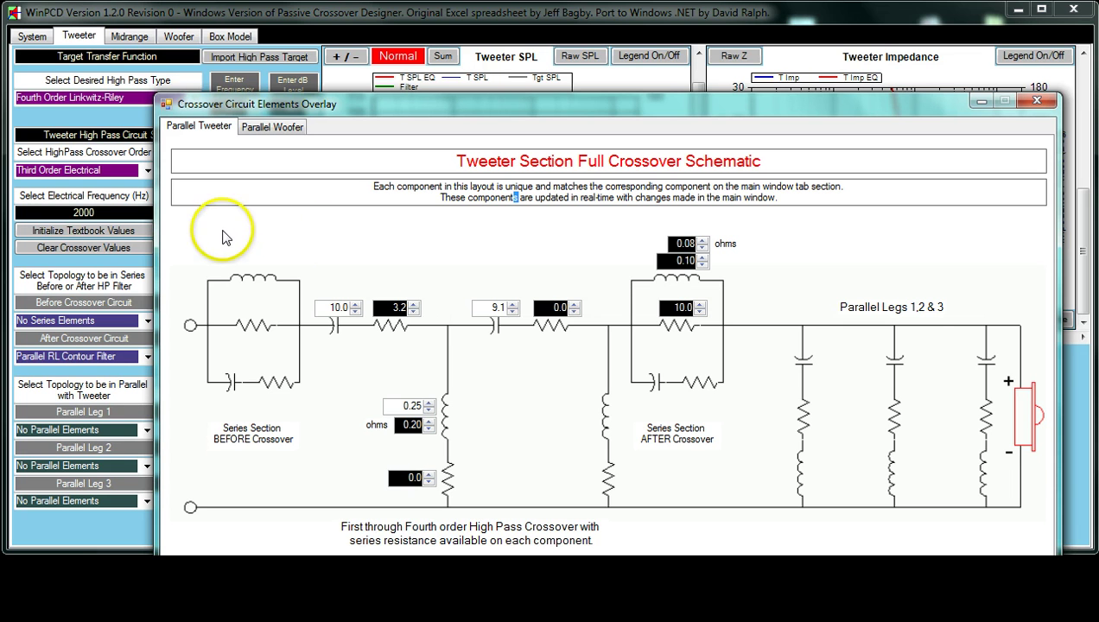
pyautogui.moveTo(279, 308)
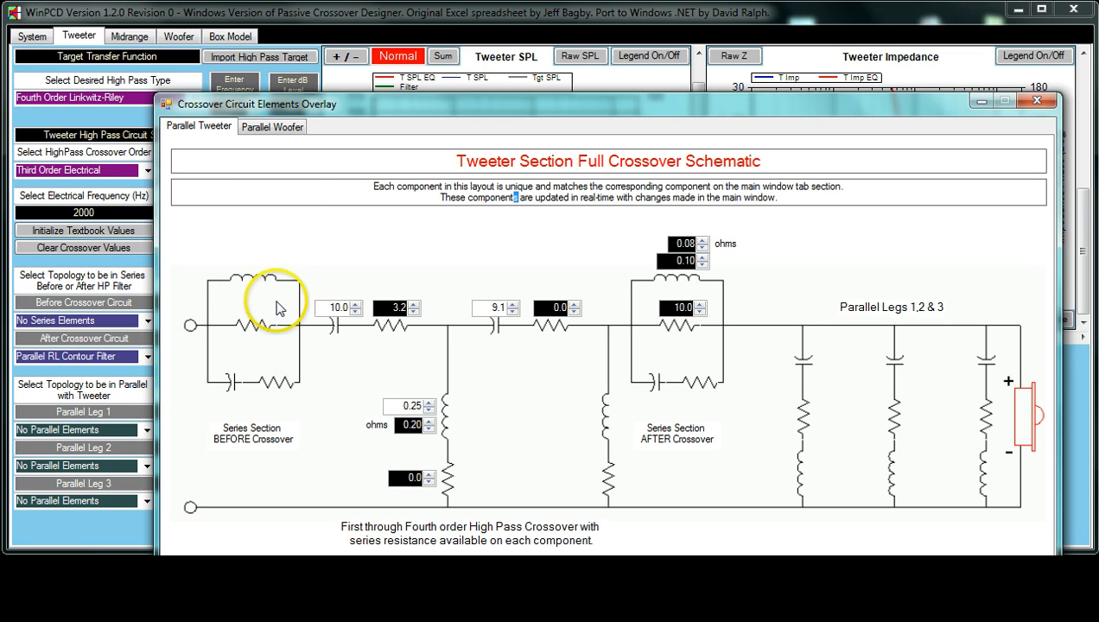
pyautogui.moveTo(250, 443)
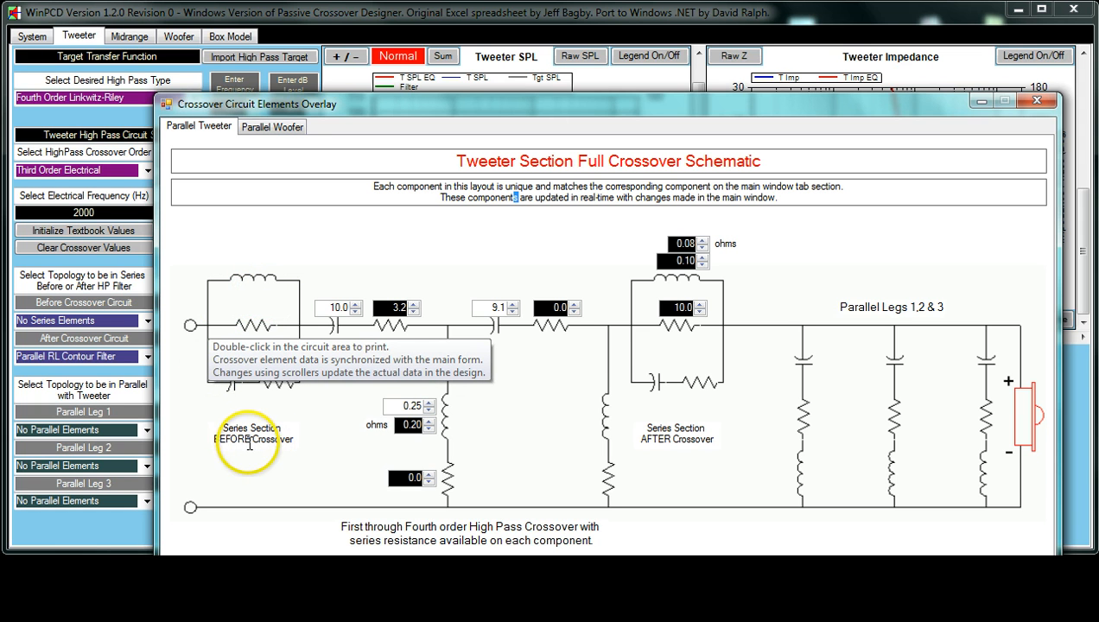
pyautogui.moveTo(670, 264)
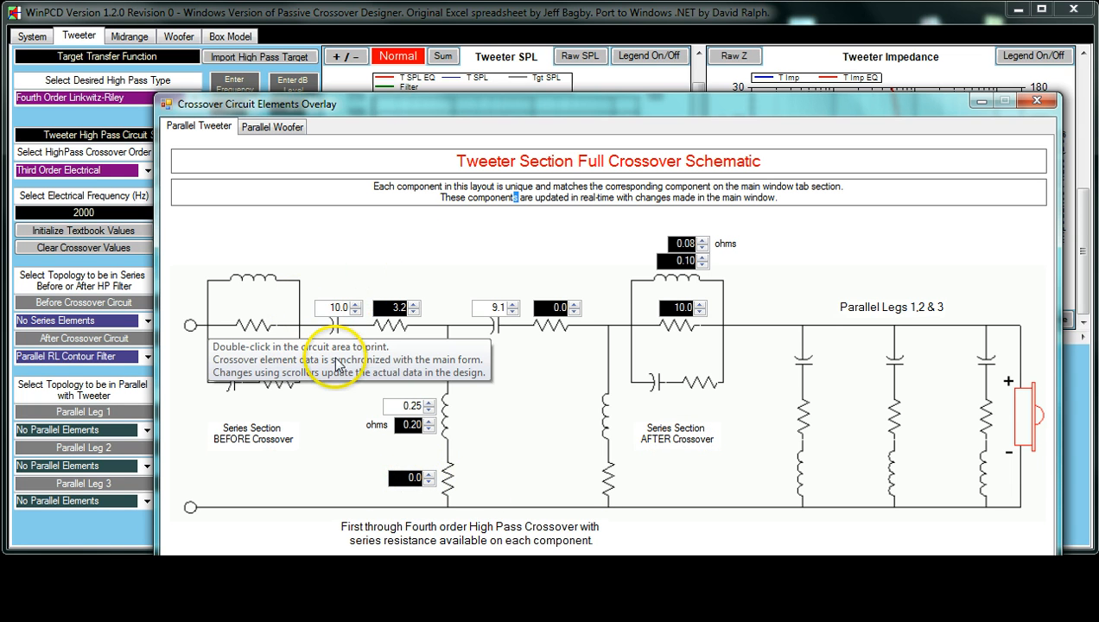
pyautogui.moveTo(361, 340)
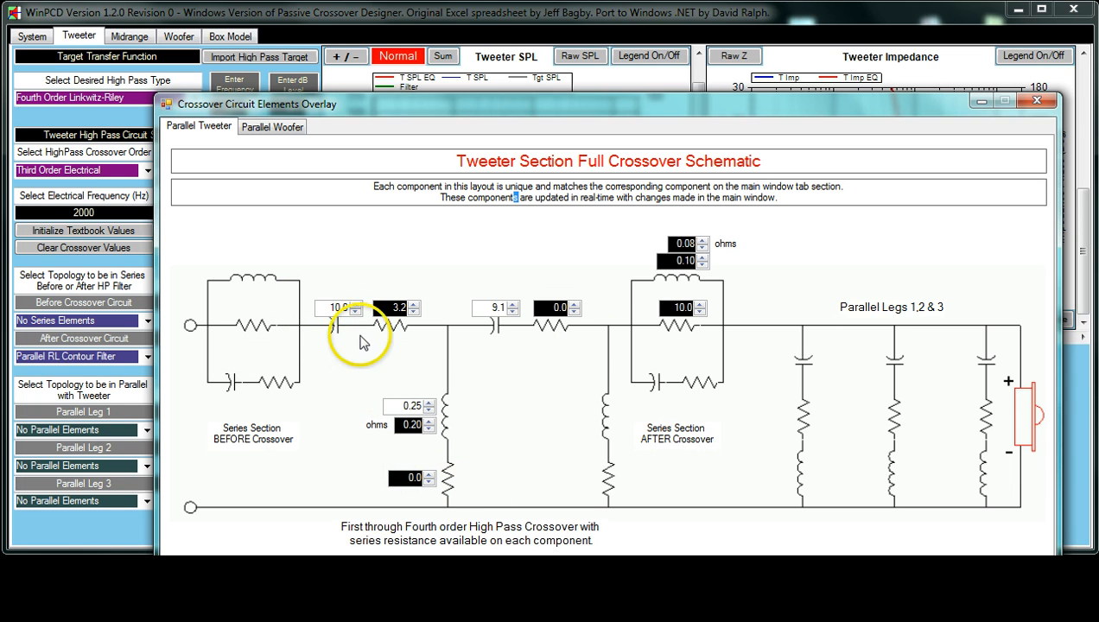
pyautogui.moveTo(711, 422)
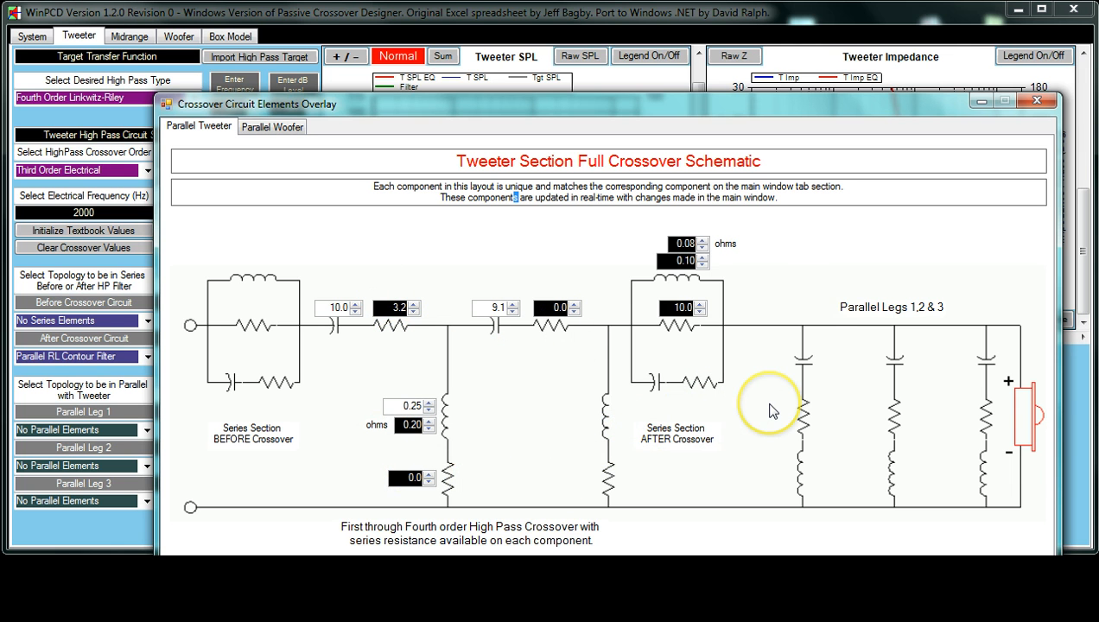
pyautogui.moveTo(772, 410)
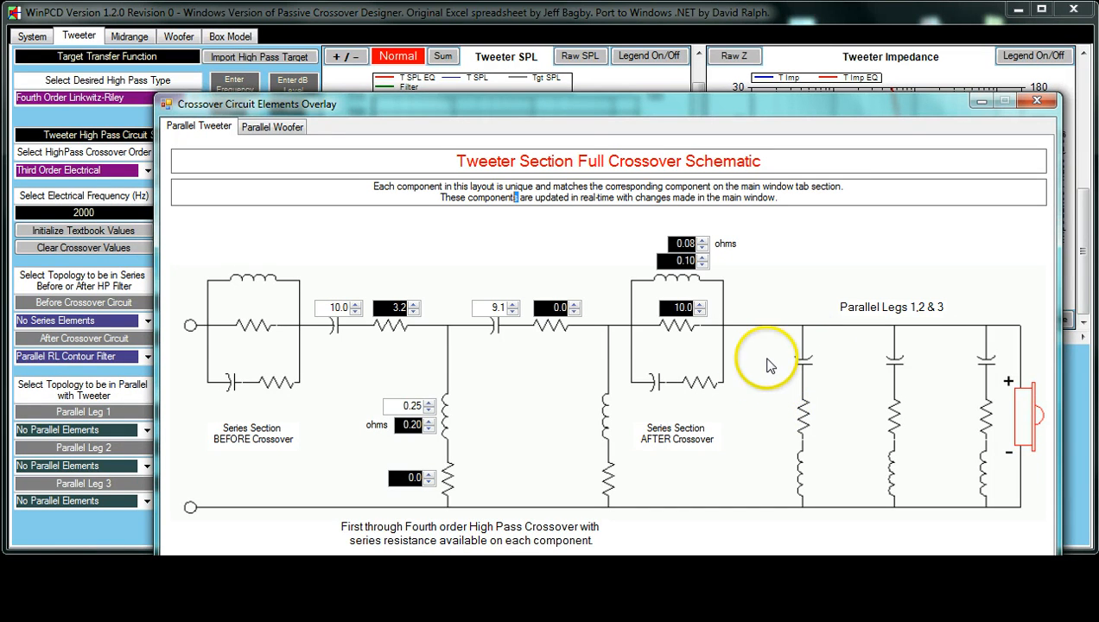
pyautogui.moveTo(918, 359)
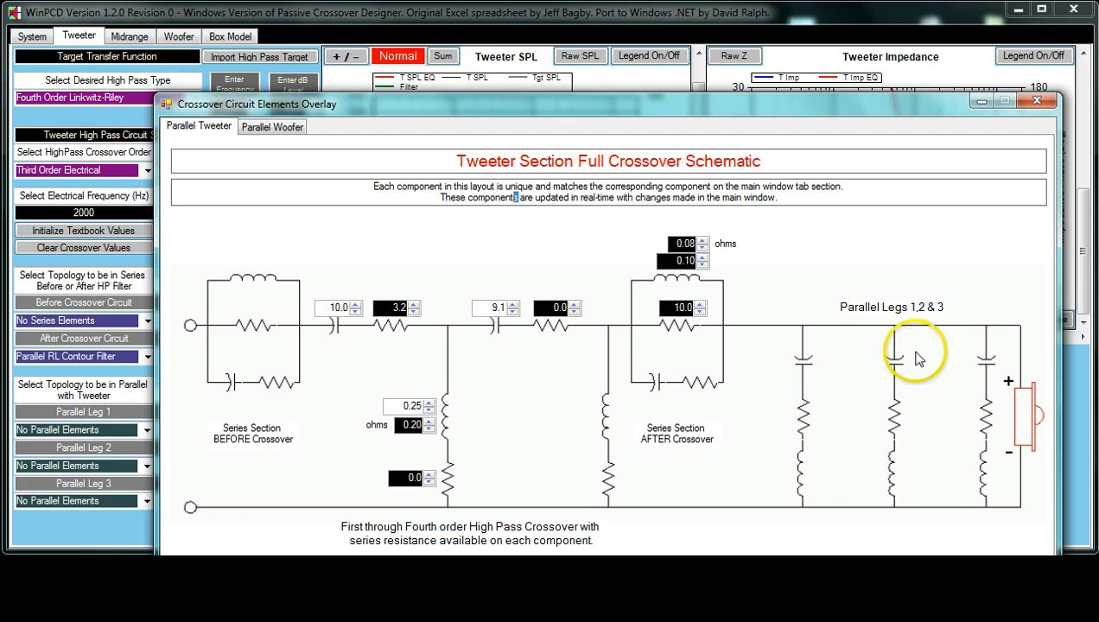
pyautogui.moveTo(864, 363)
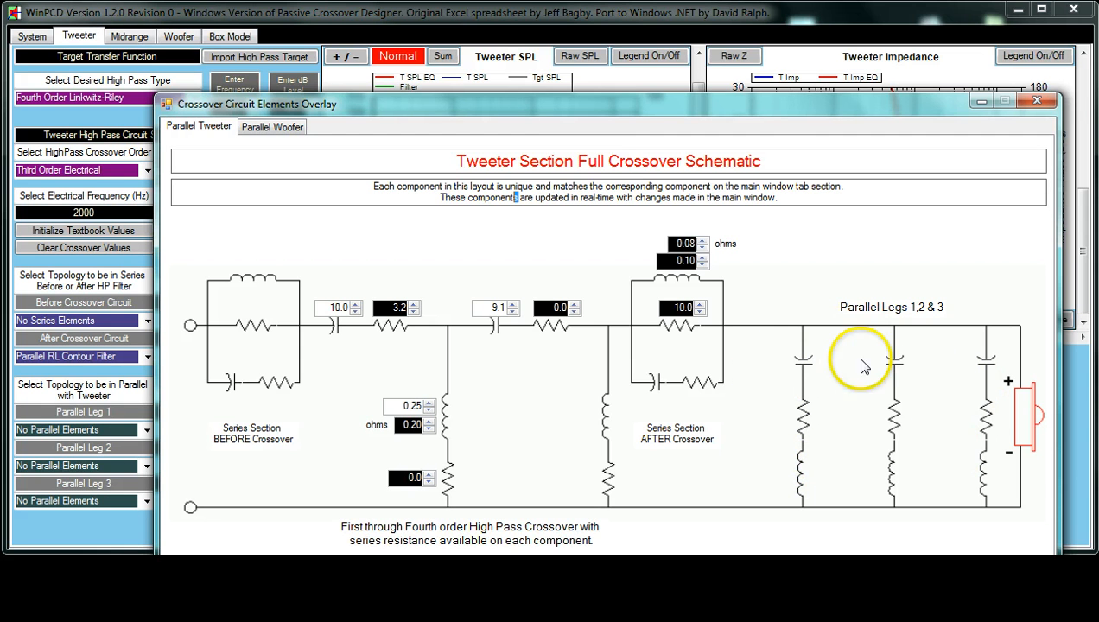
pyautogui.moveTo(941, 391)
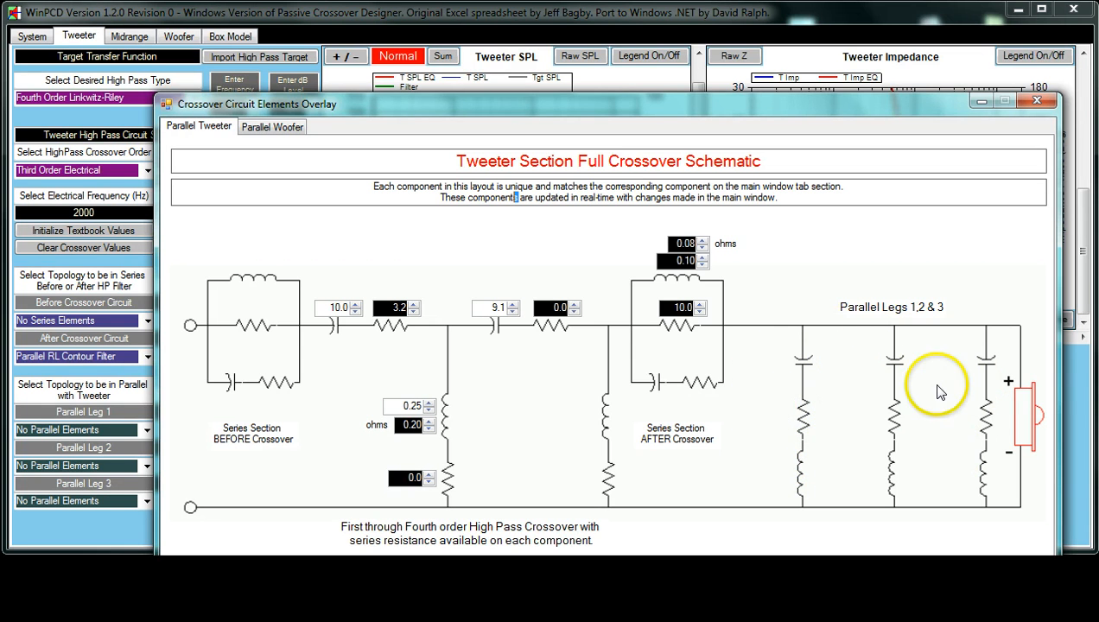
pyautogui.moveTo(864, 427)
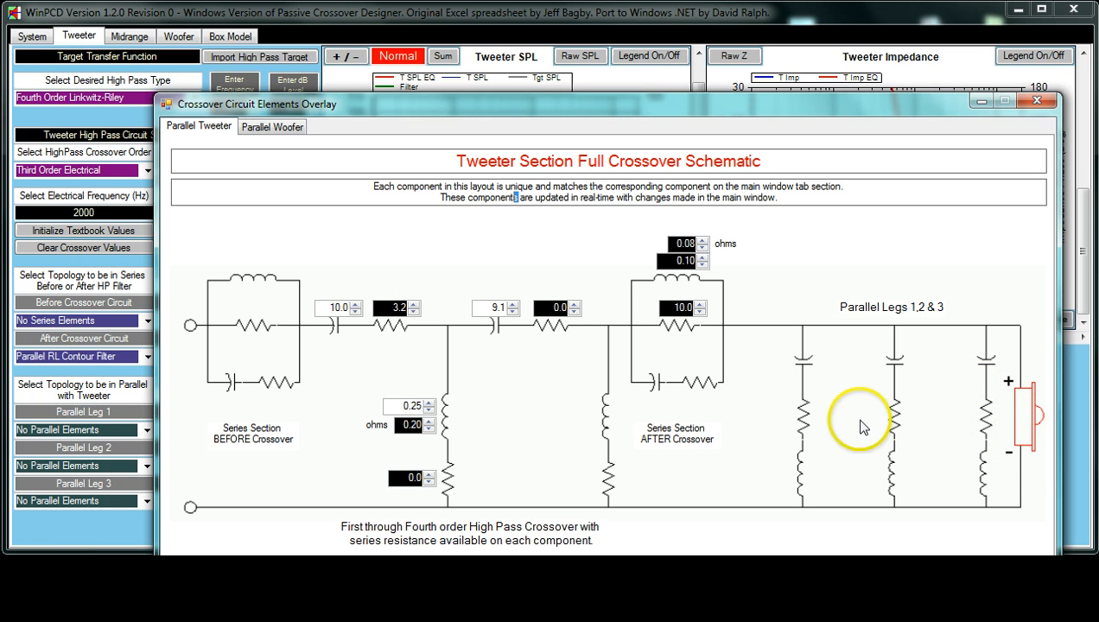
pyautogui.moveTo(862, 421)
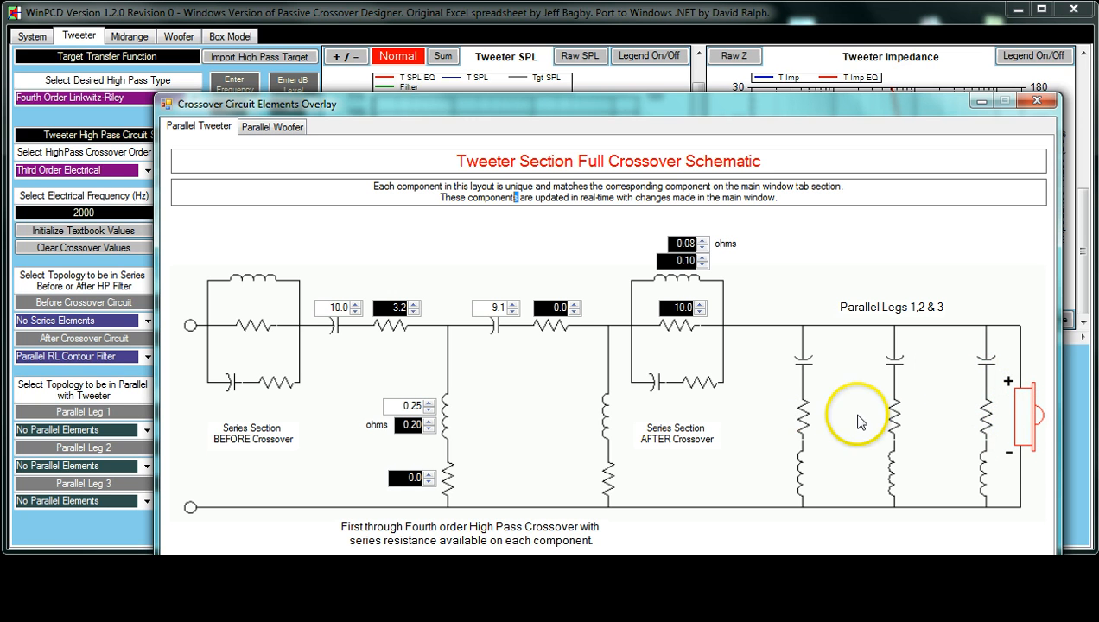
pyautogui.moveTo(700, 427)
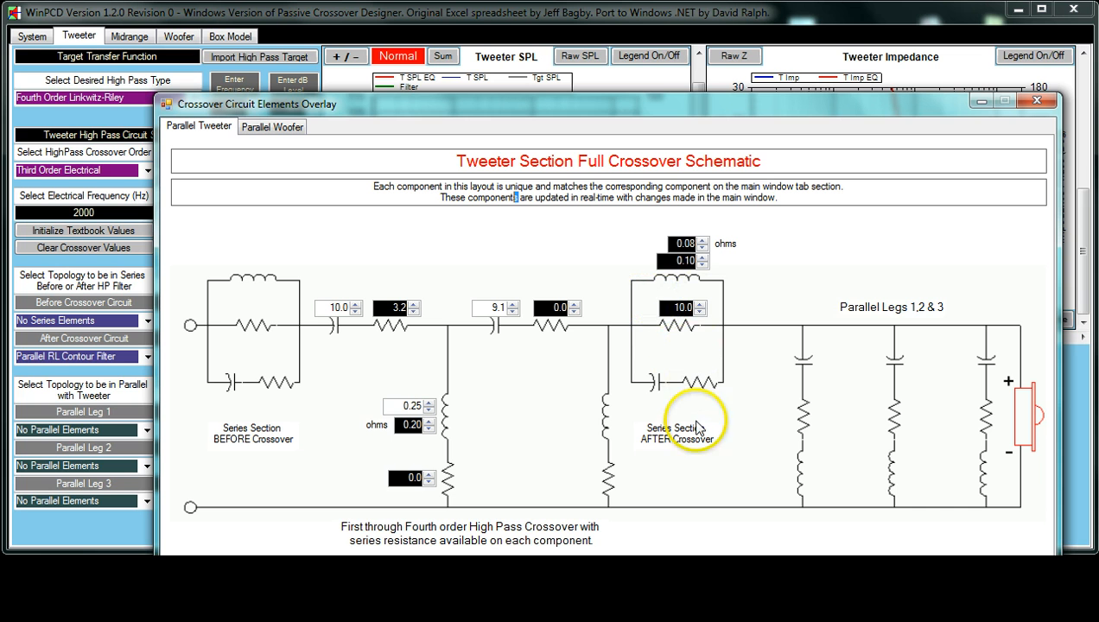
pyautogui.moveTo(358, 369)
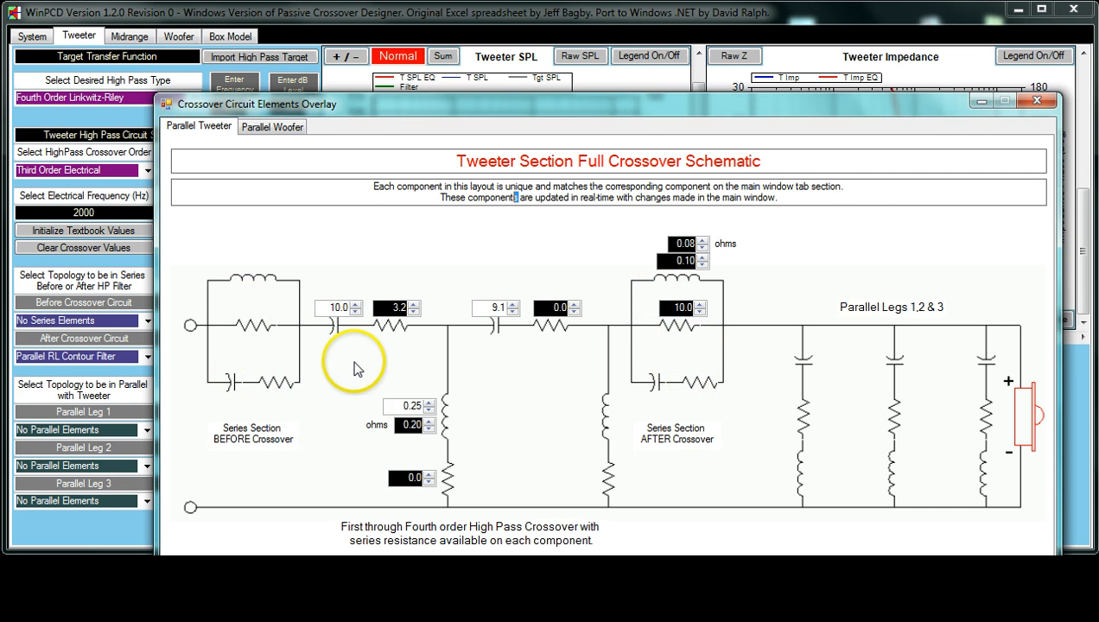
# Close the crossover schematic overlay and return to the Tweeter tab's RL contour filter entries
pyautogui.click(1038, 101)
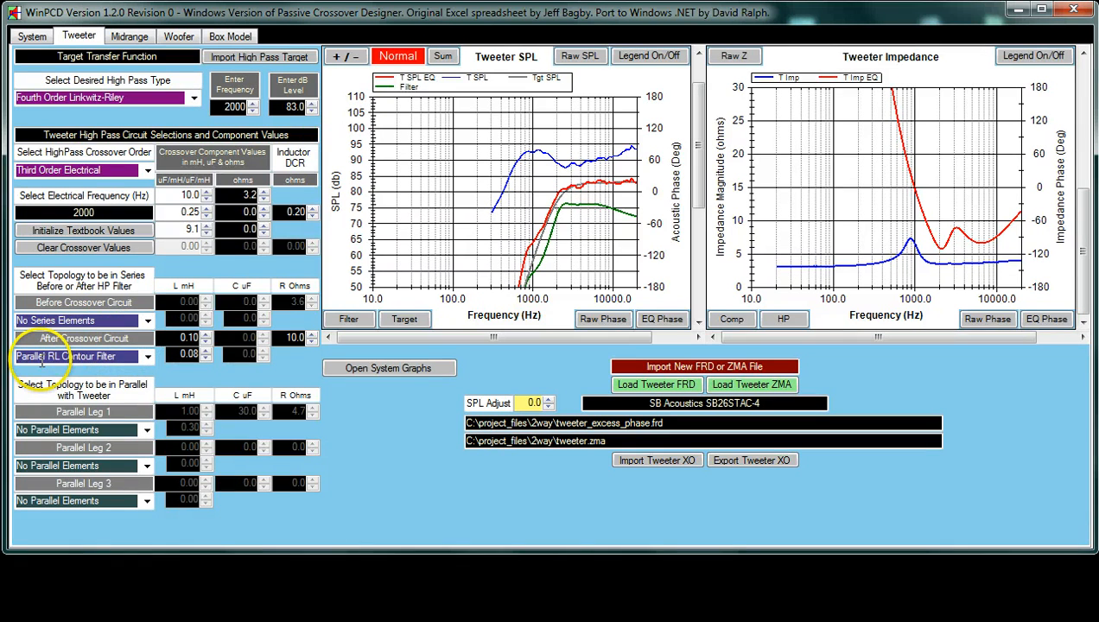
pyautogui.click(206, 342)
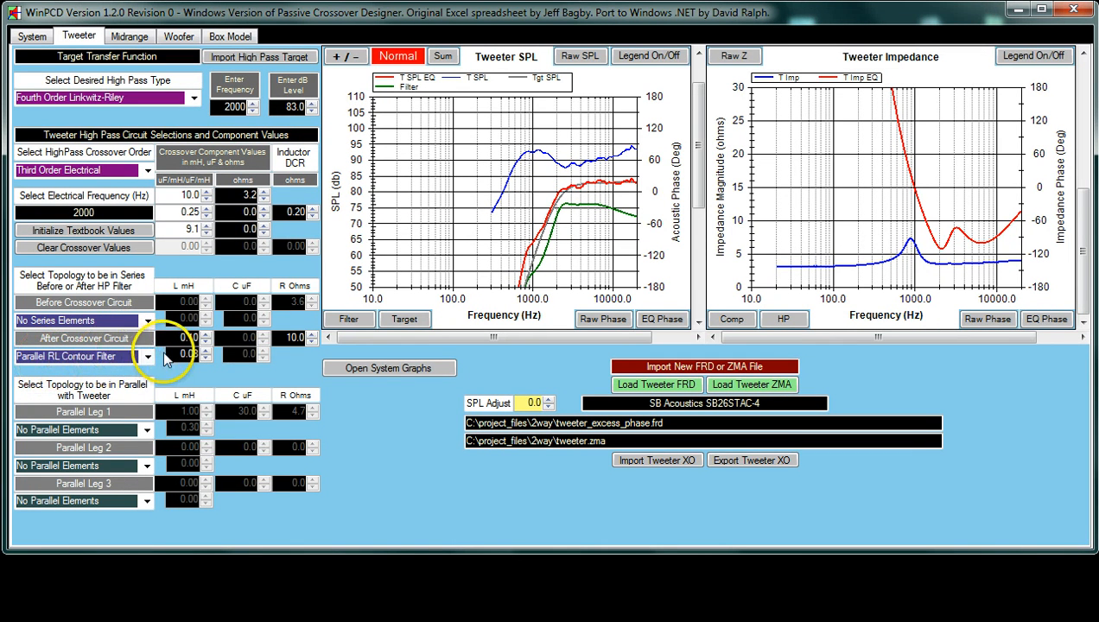
pyautogui.click(207, 332)
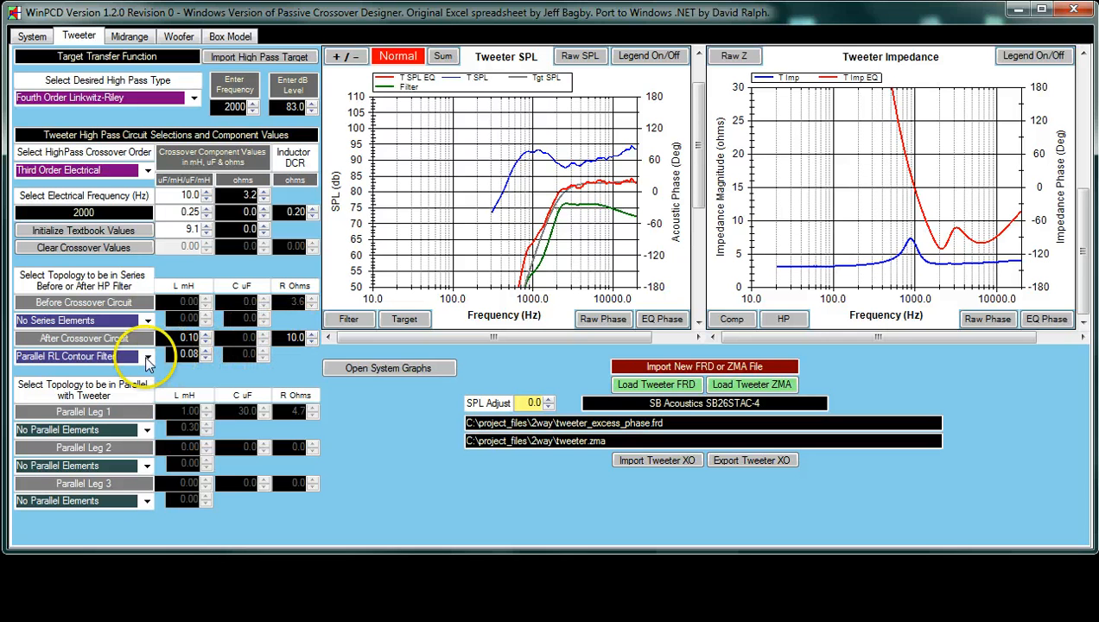
# Try no filter, parallel RLC notch, RC contour and series resistor, then restore the parallel RL contour filter
pyautogui.click(146, 355)
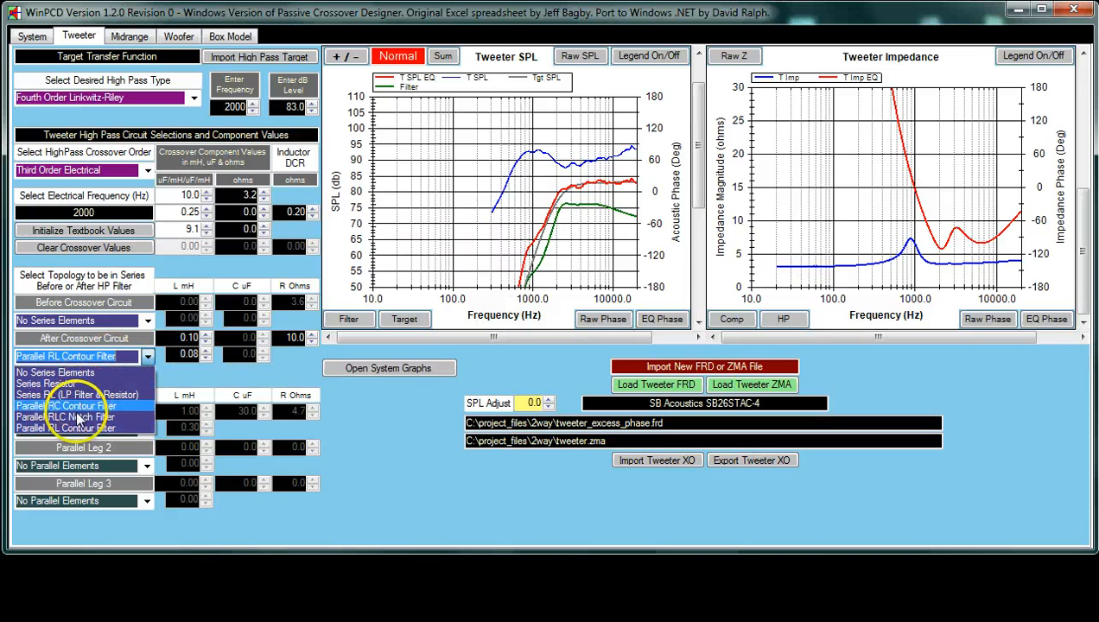
pyautogui.moveTo(78, 372)
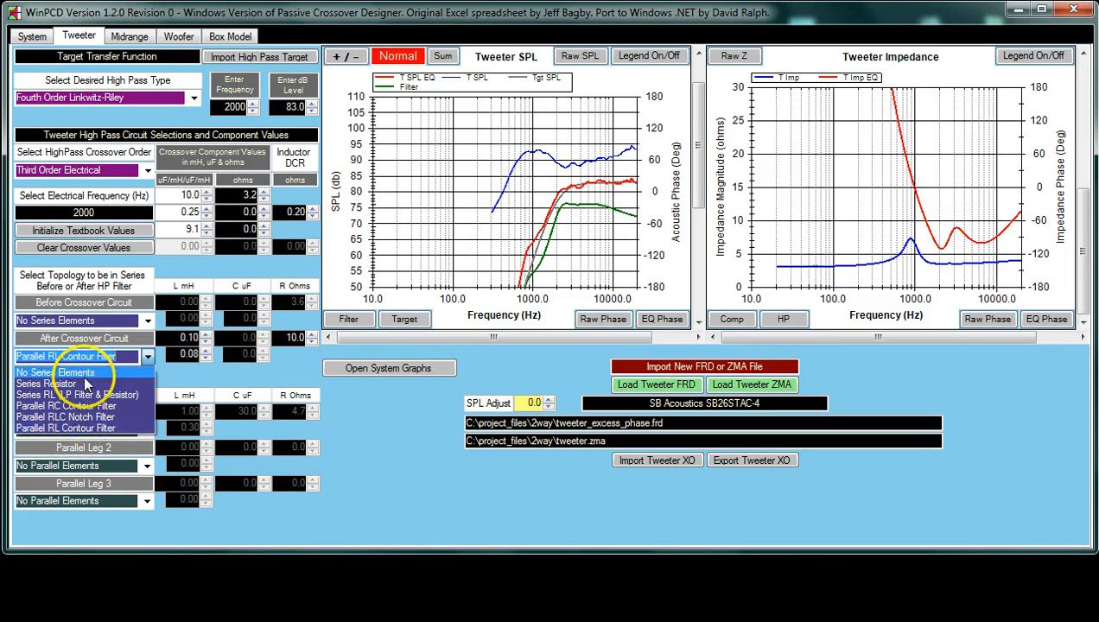
pyautogui.click(65, 428)
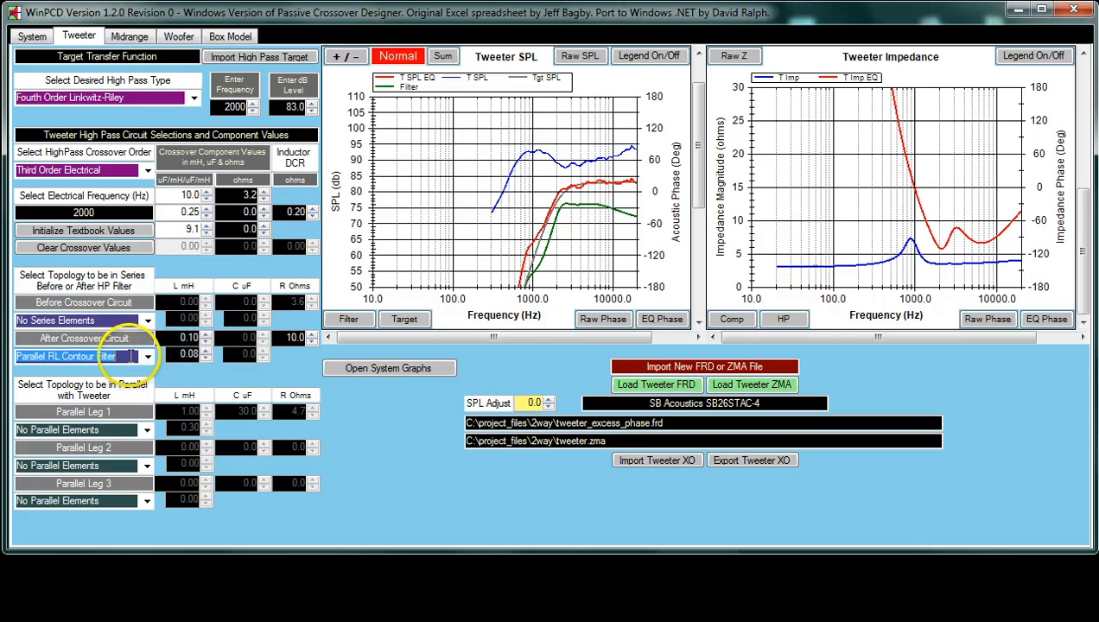
pyautogui.click(77, 356)
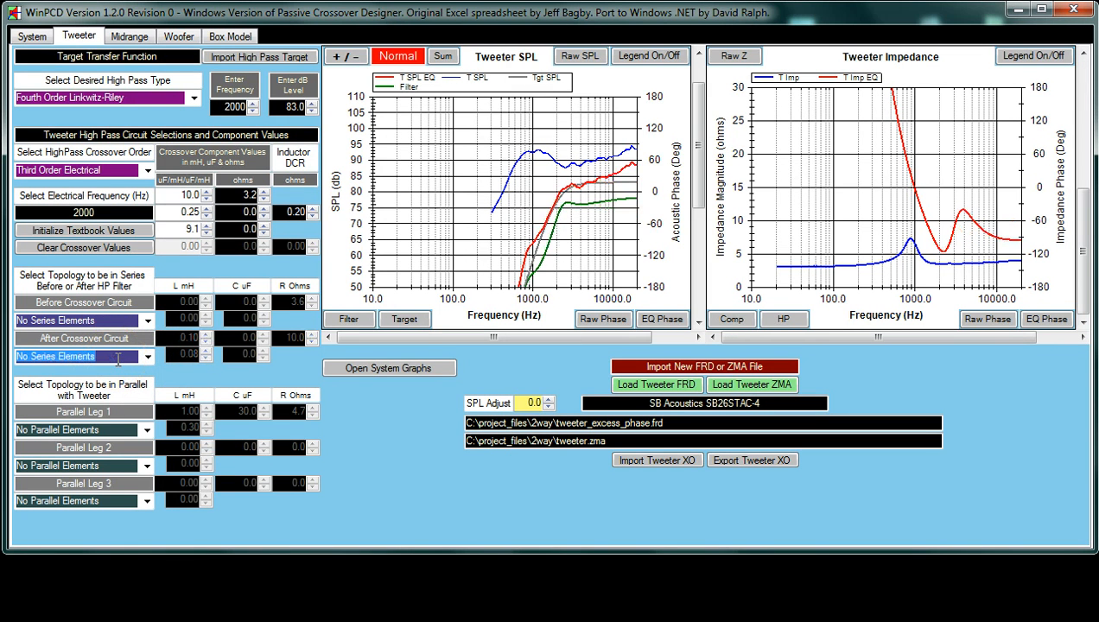
pyautogui.click(78, 356)
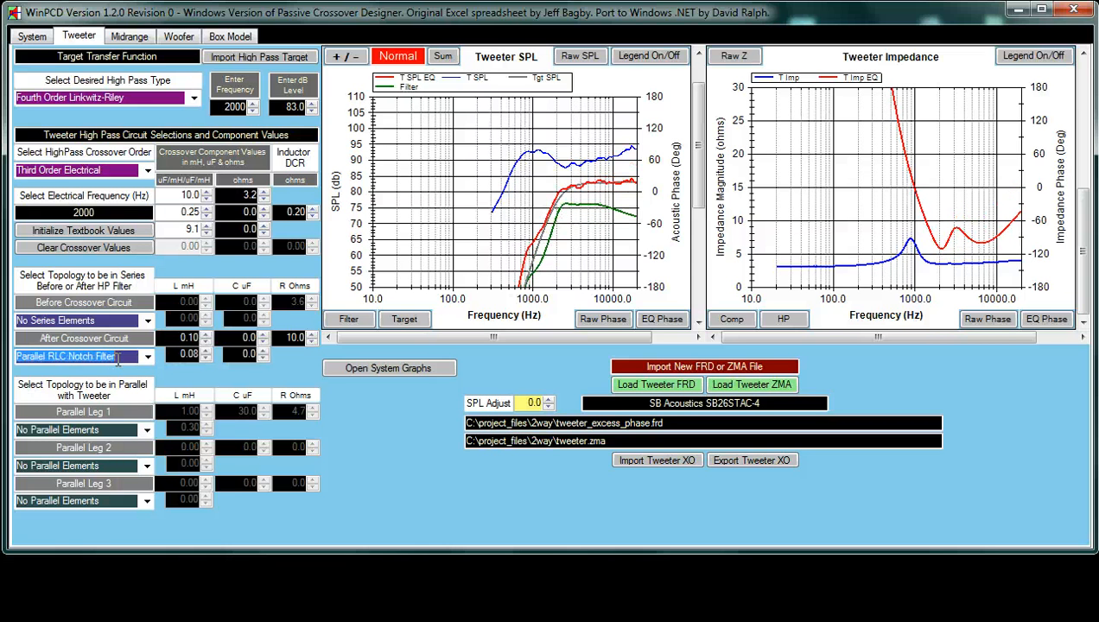
pyautogui.click(83, 356)
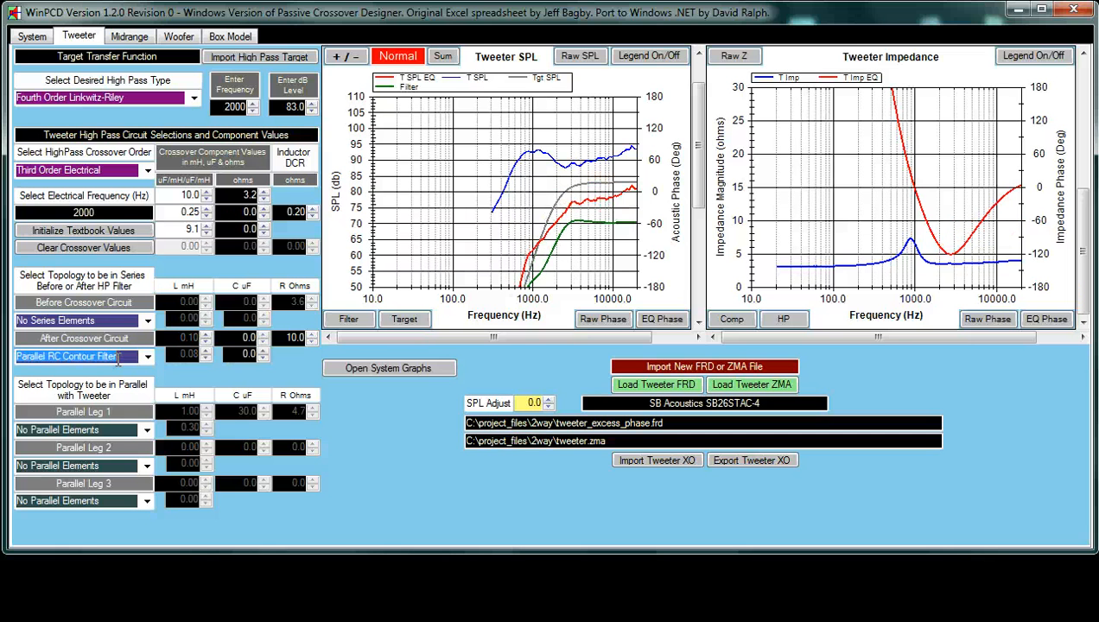
pyautogui.click(78, 356)
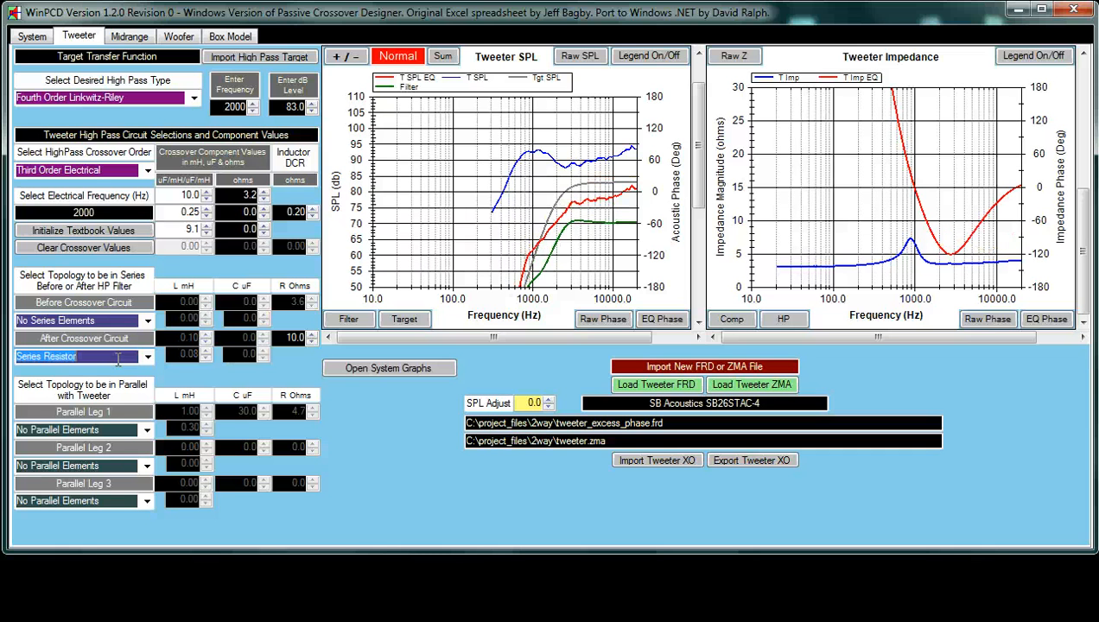
pyautogui.click(77, 356)
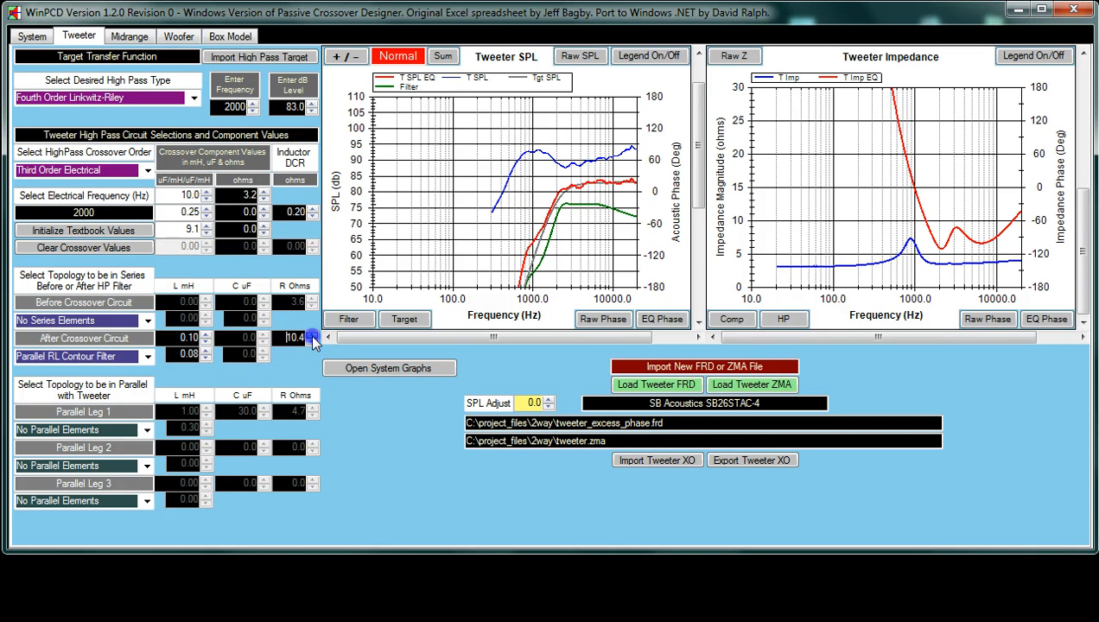
# Raise the contour filter resistance to 13.5 ohms and hide the target SPL and compensated impedance curves
pyautogui.click(312, 334)
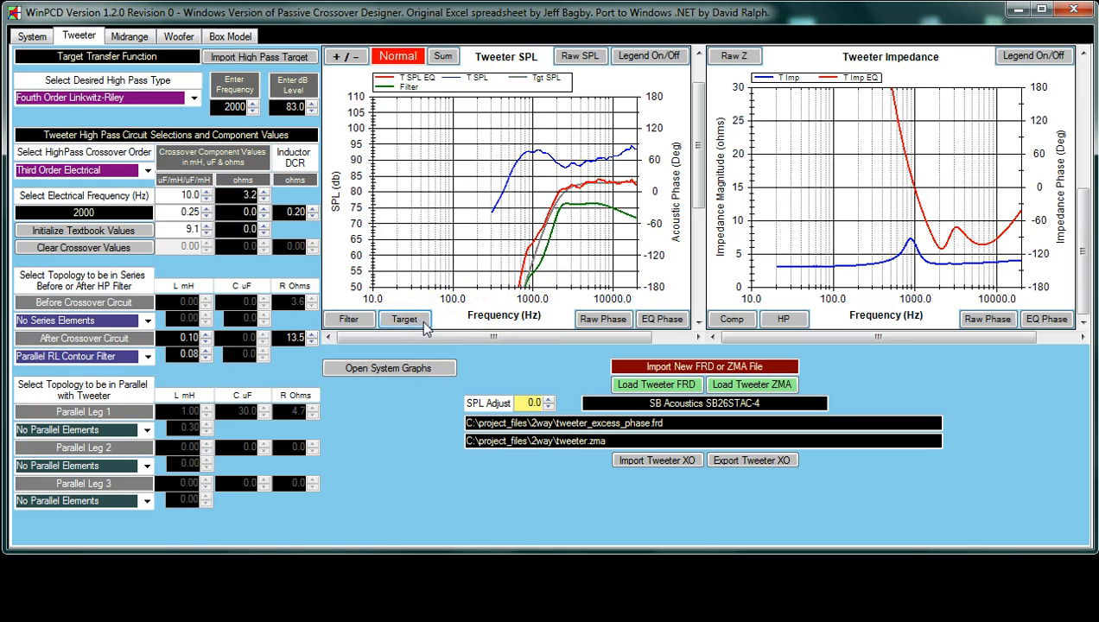
pyautogui.click(348, 319)
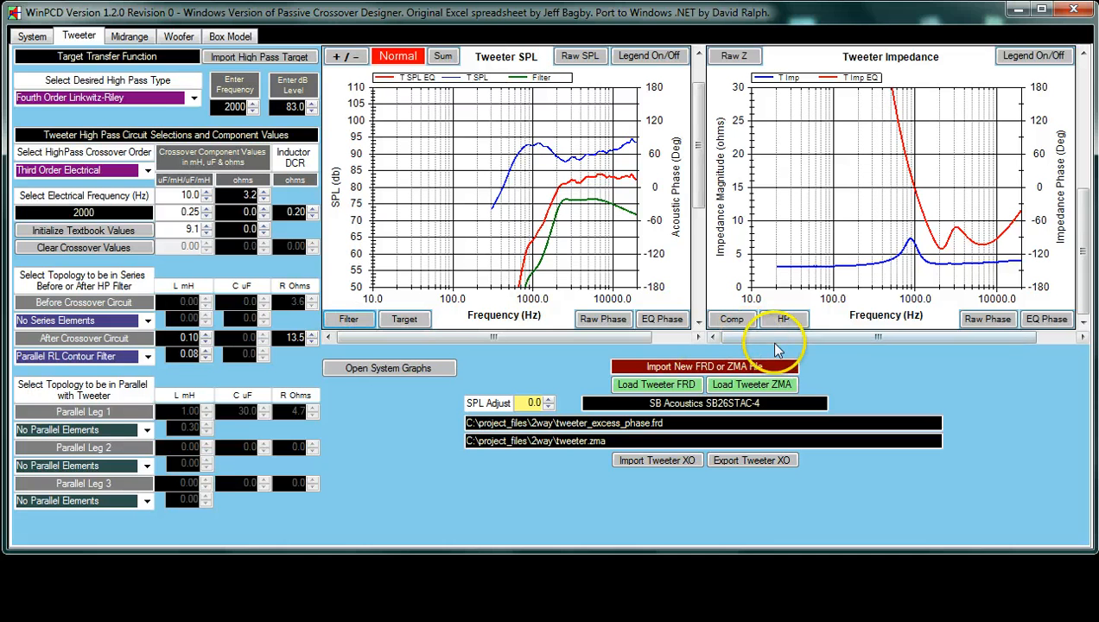
pyautogui.moveTo(870, 258)
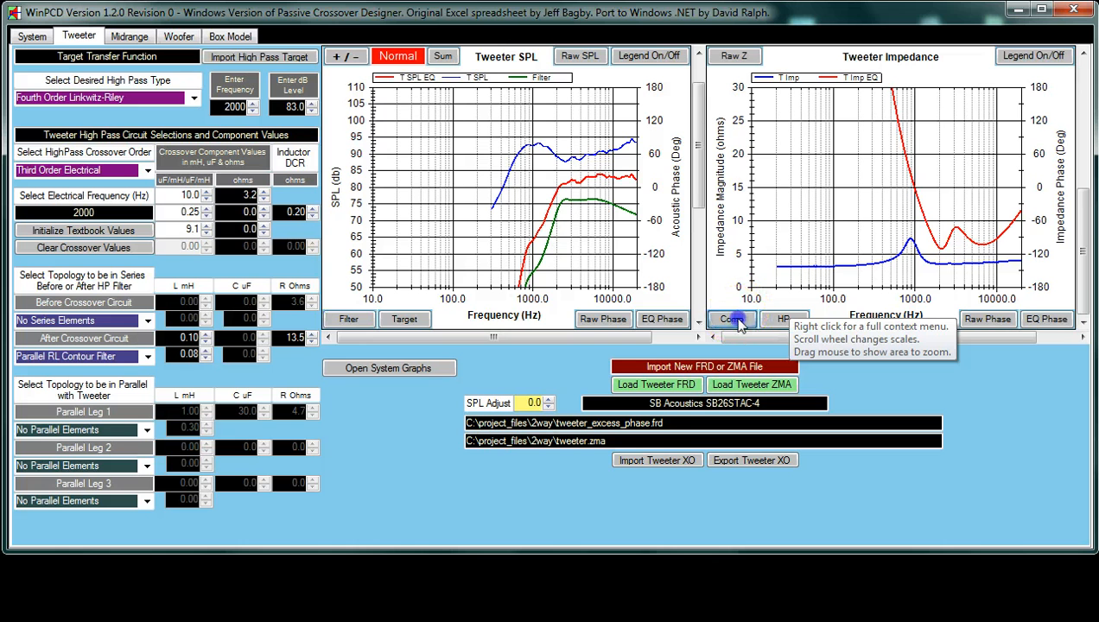
pyautogui.click(731, 319)
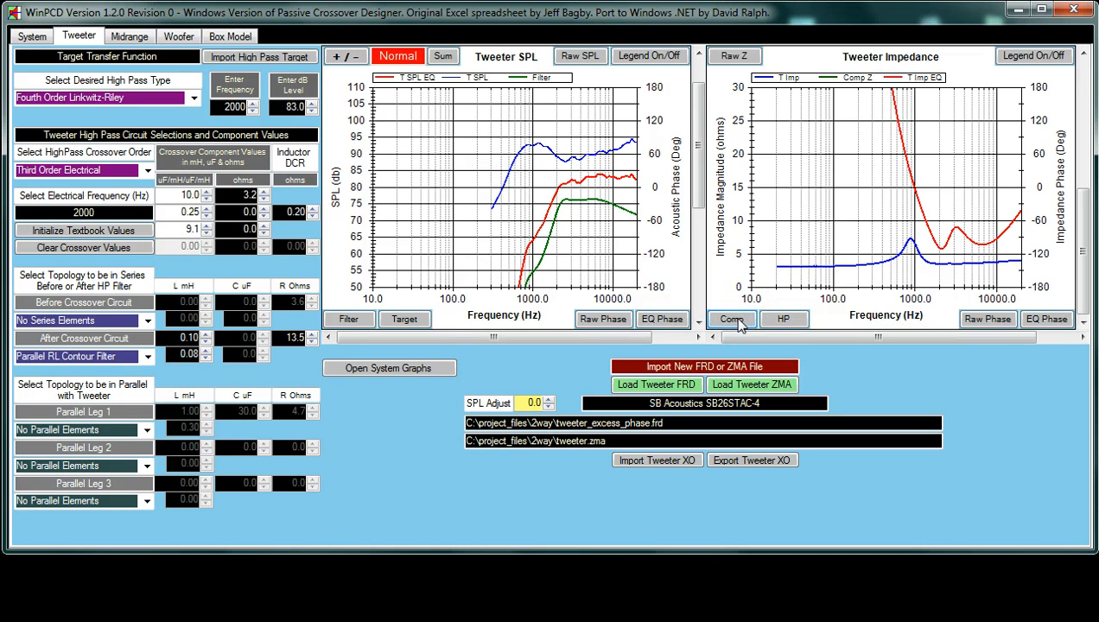
pyautogui.click(731, 319)
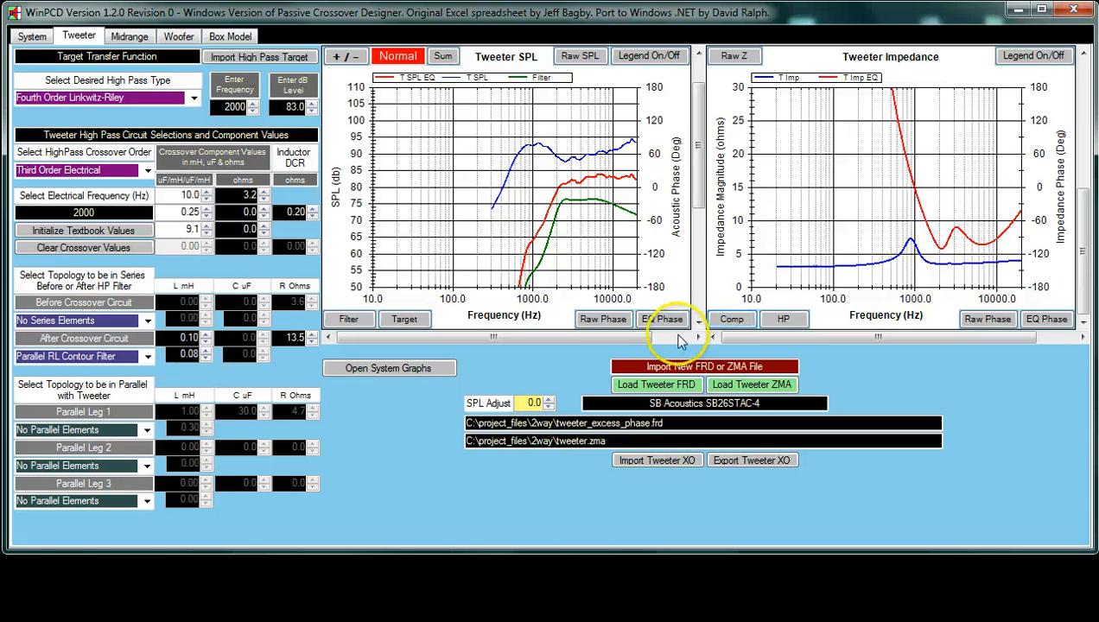
pyautogui.moveTo(181, 426)
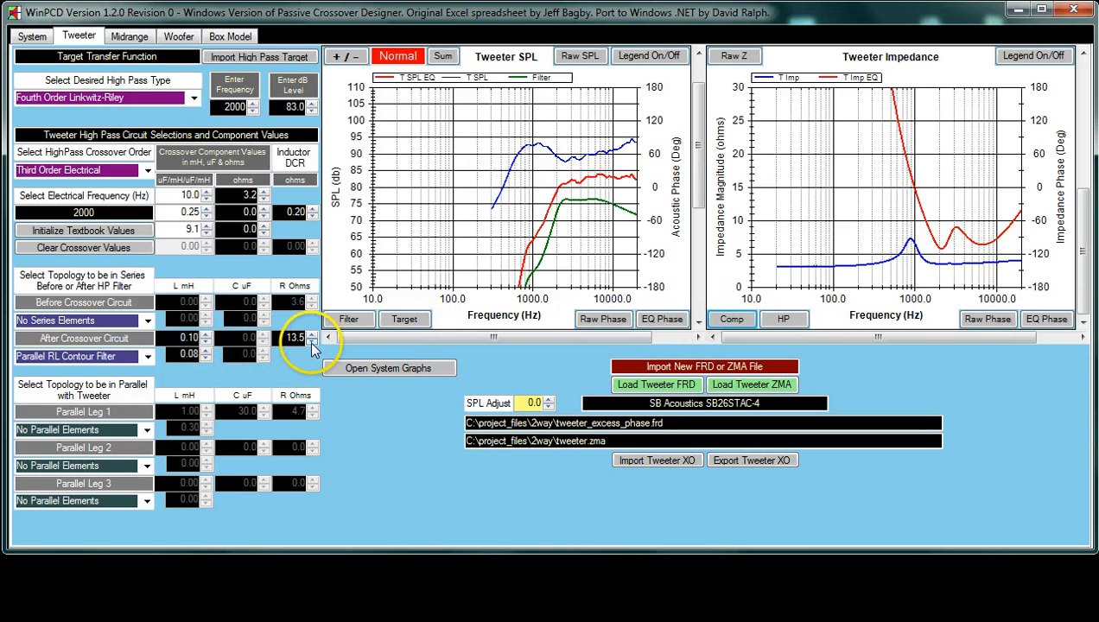
# Step the contour filter resistance down to about 4 ohms to see its effect
pyautogui.click(313, 341)
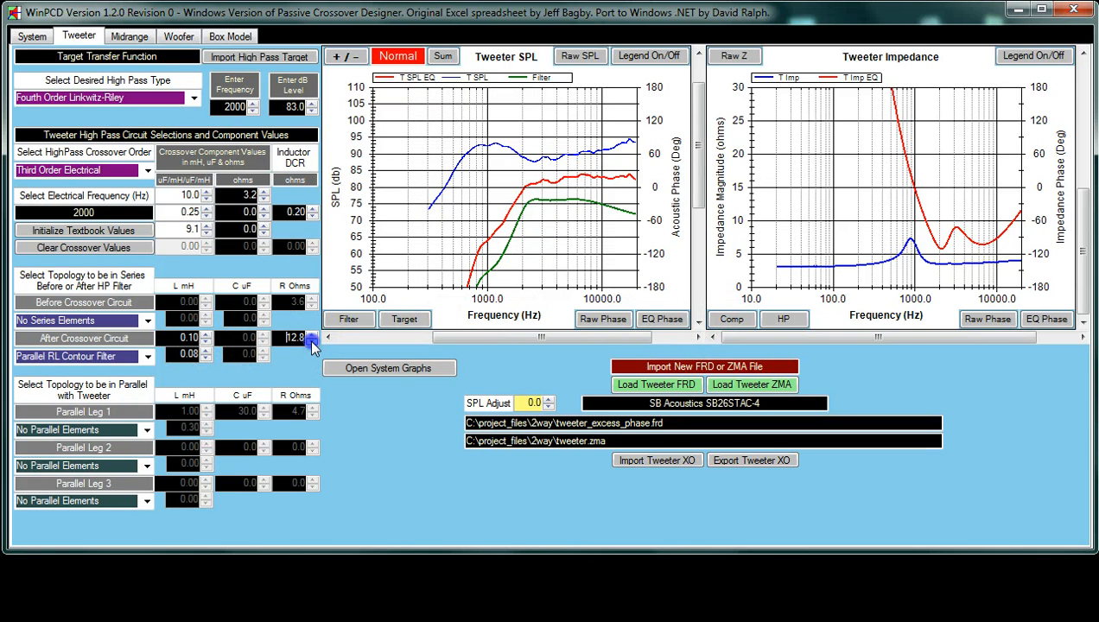
pyautogui.click(313, 341)
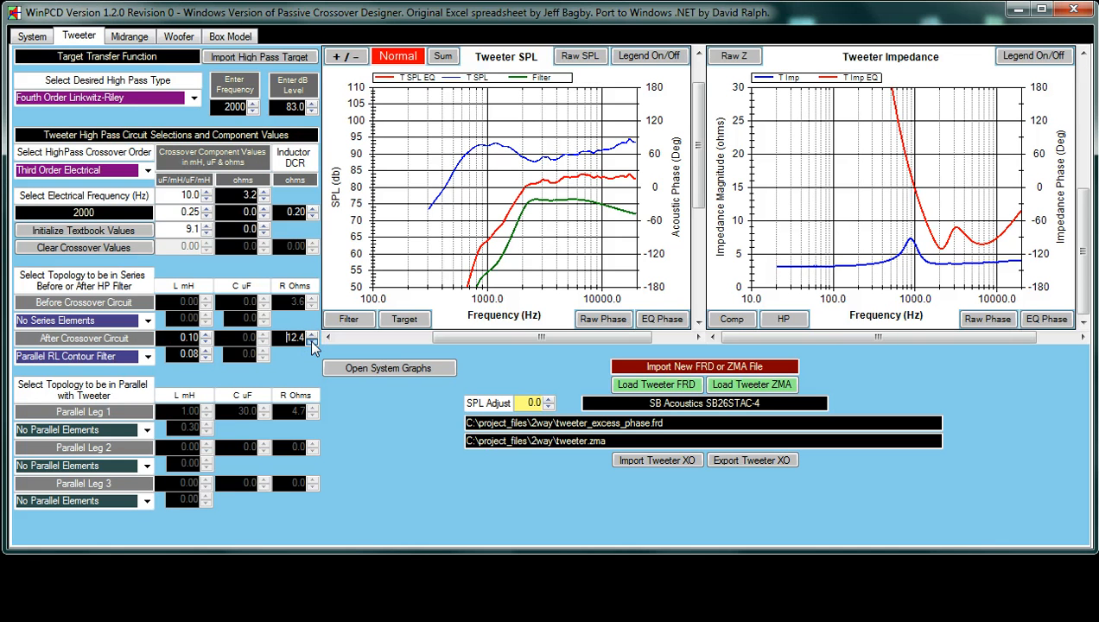
pyautogui.click(313, 342)
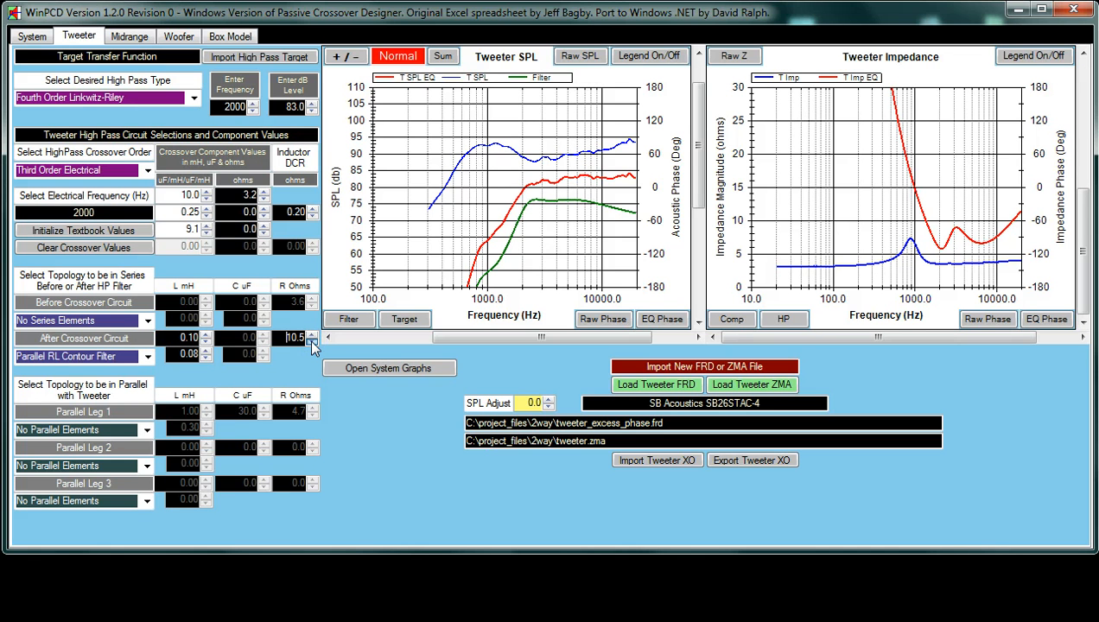
pyautogui.click(312, 341)
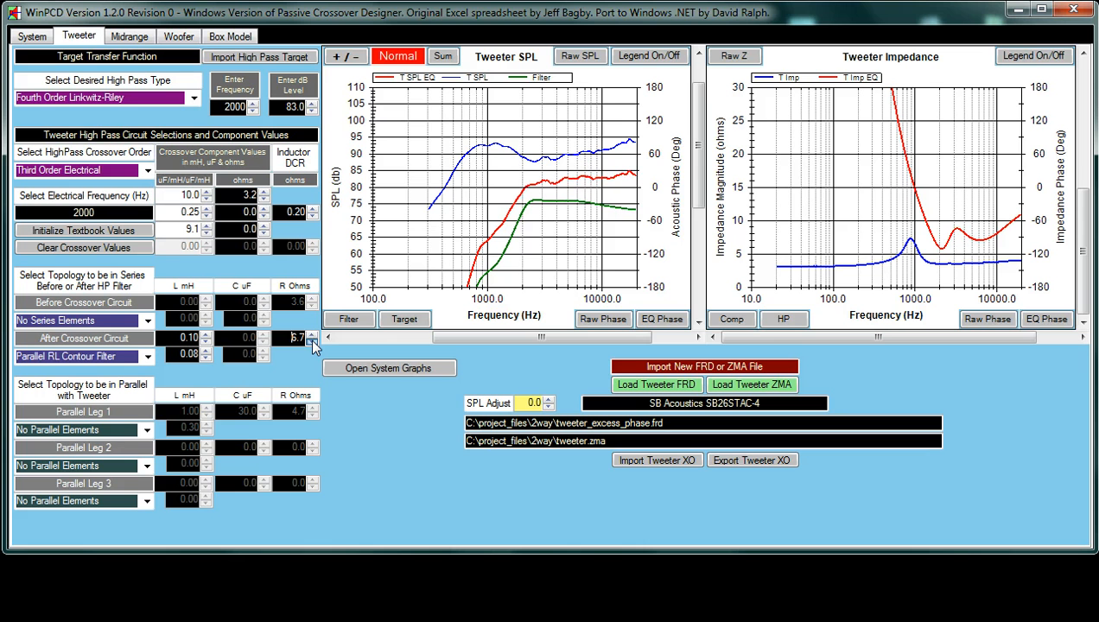
pyautogui.click(314, 342)
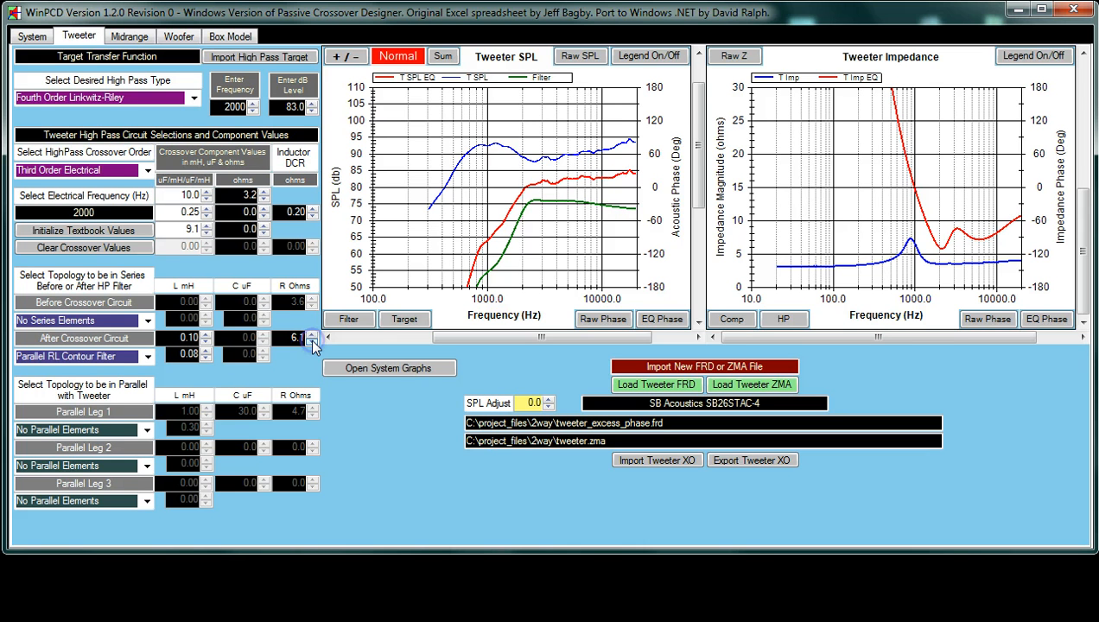
pyautogui.click(313, 342)
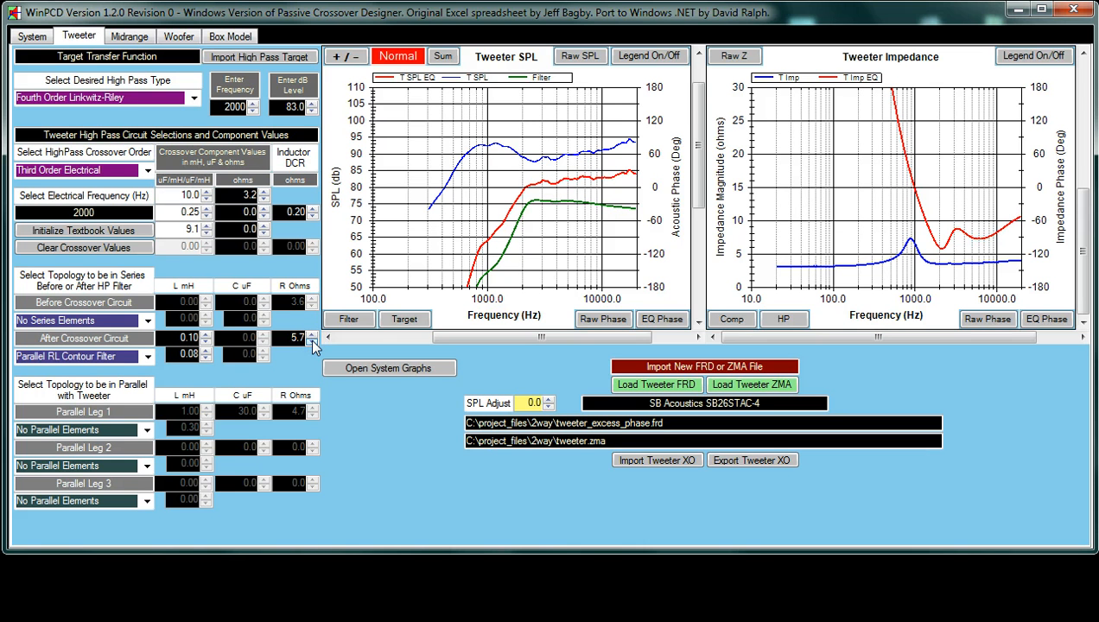
pyautogui.click(313, 340)
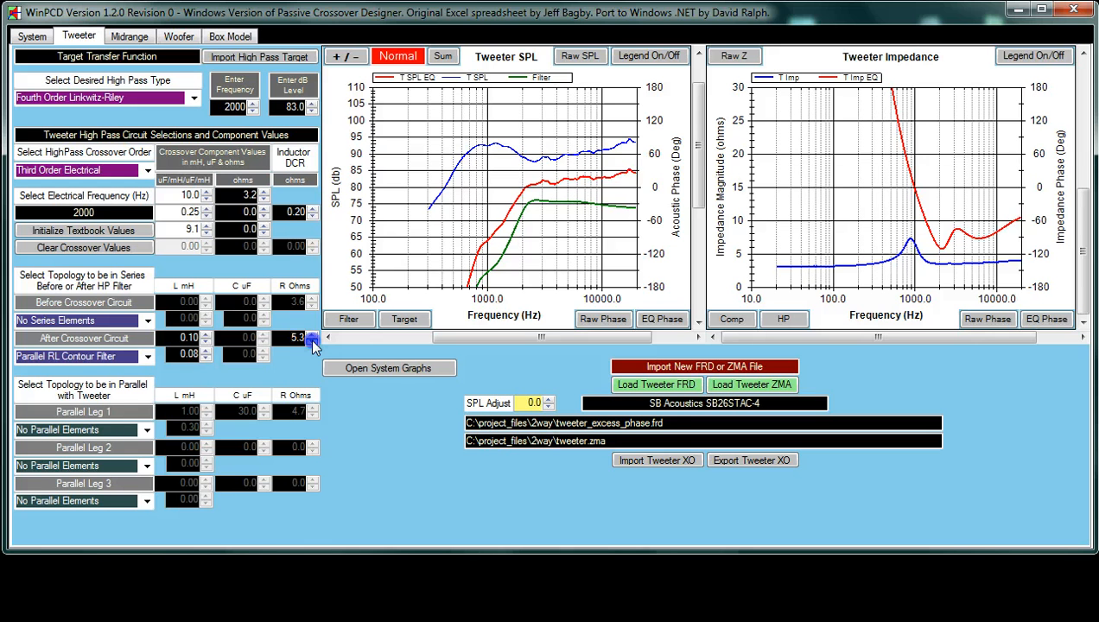
pyautogui.click(312, 342)
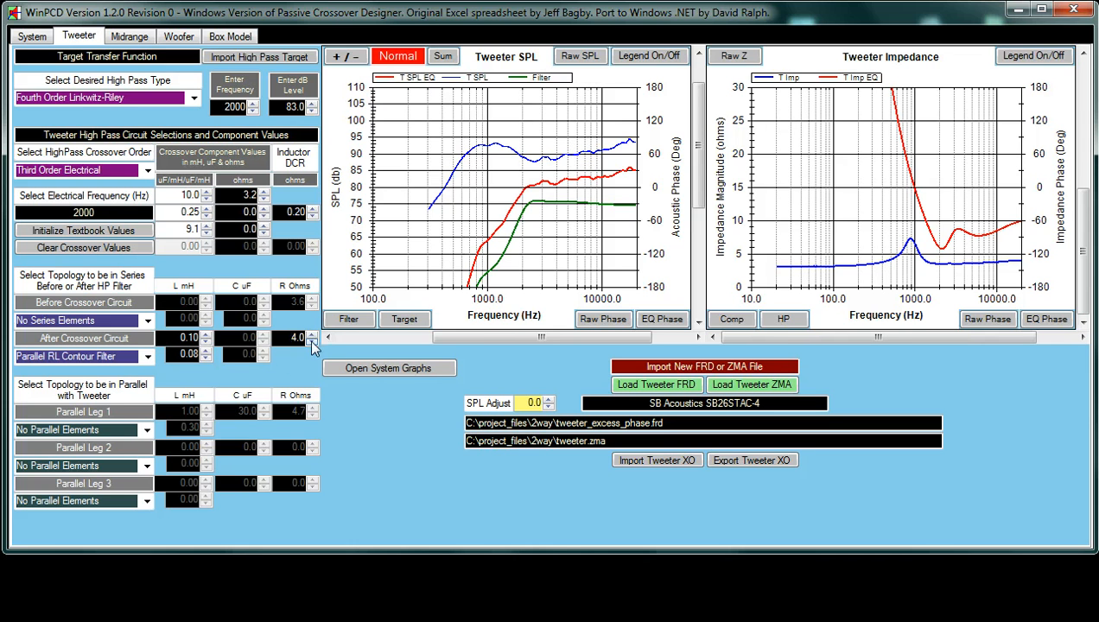
pyautogui.moveTo(363, 332)
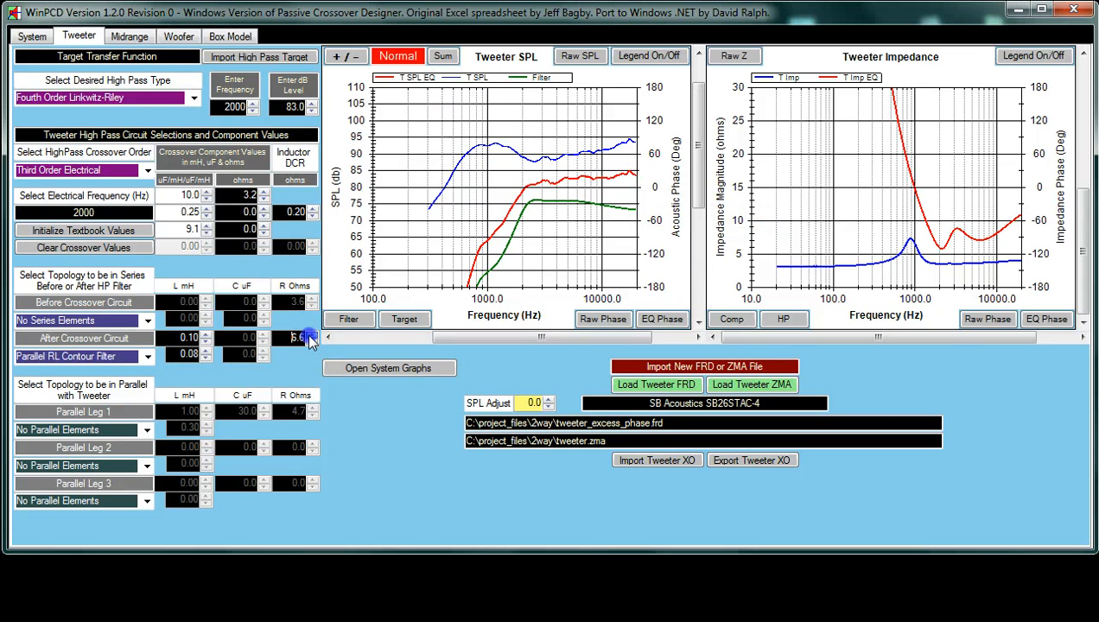
# Bring the contour filter resistance back up to 10.0 ohms
pyautogui.click(309, 334)
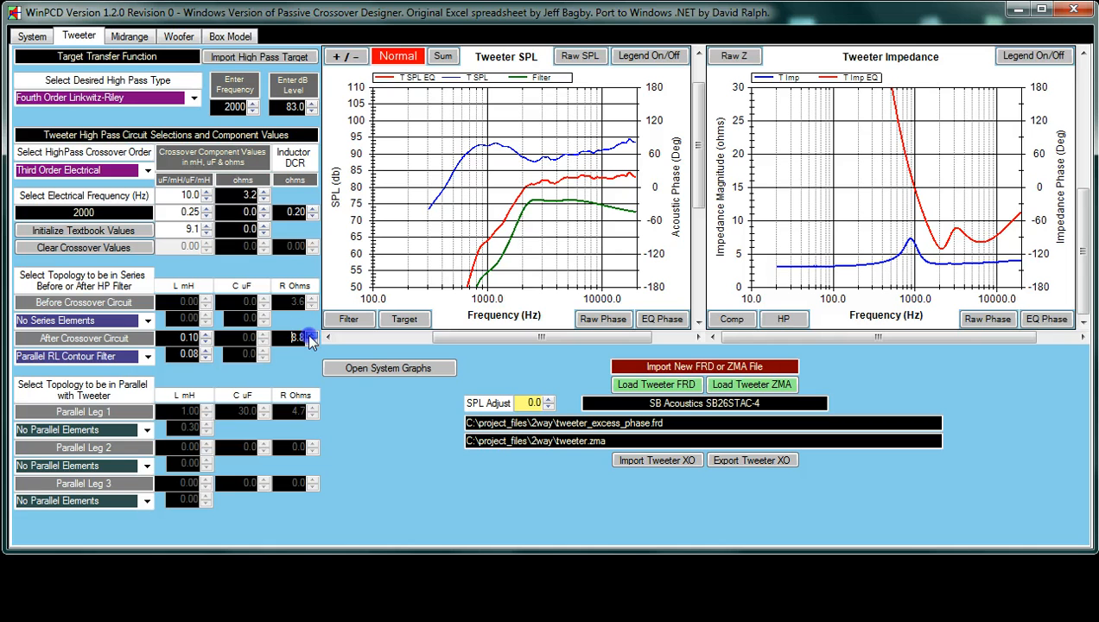
pyautogui.click(311, 334)
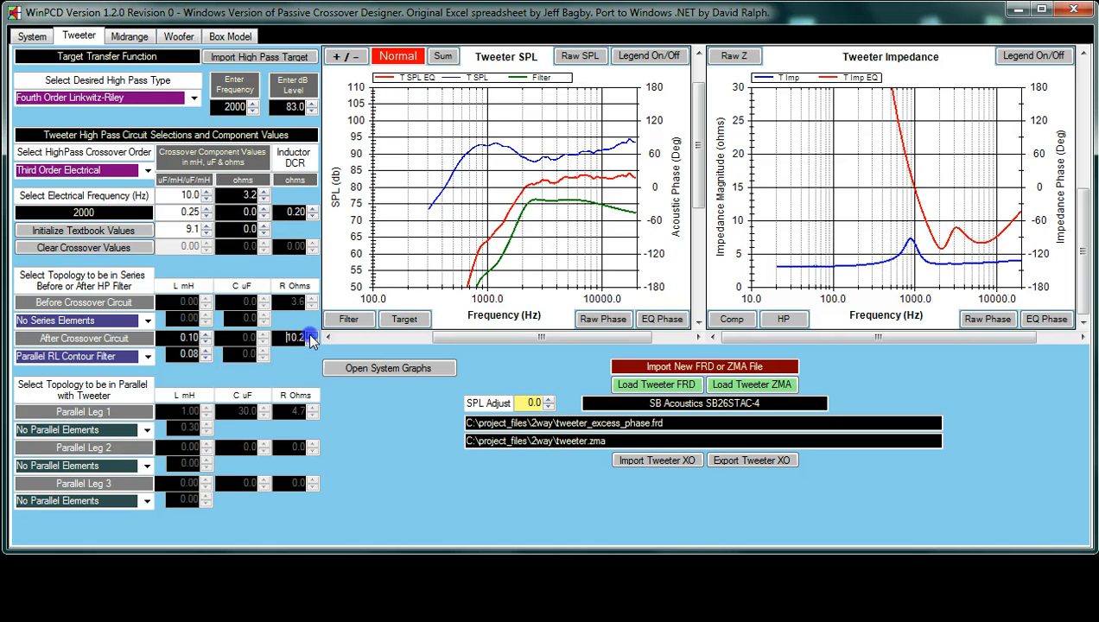
pyautogui.click(312, 334)
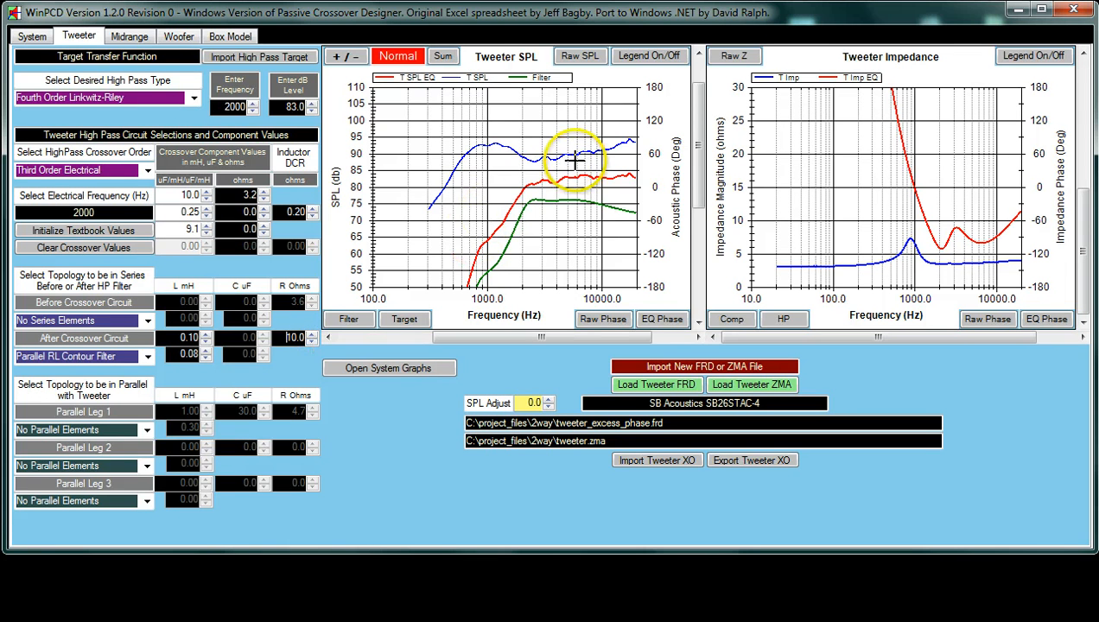
pyautogui.moveTo(207, 268)
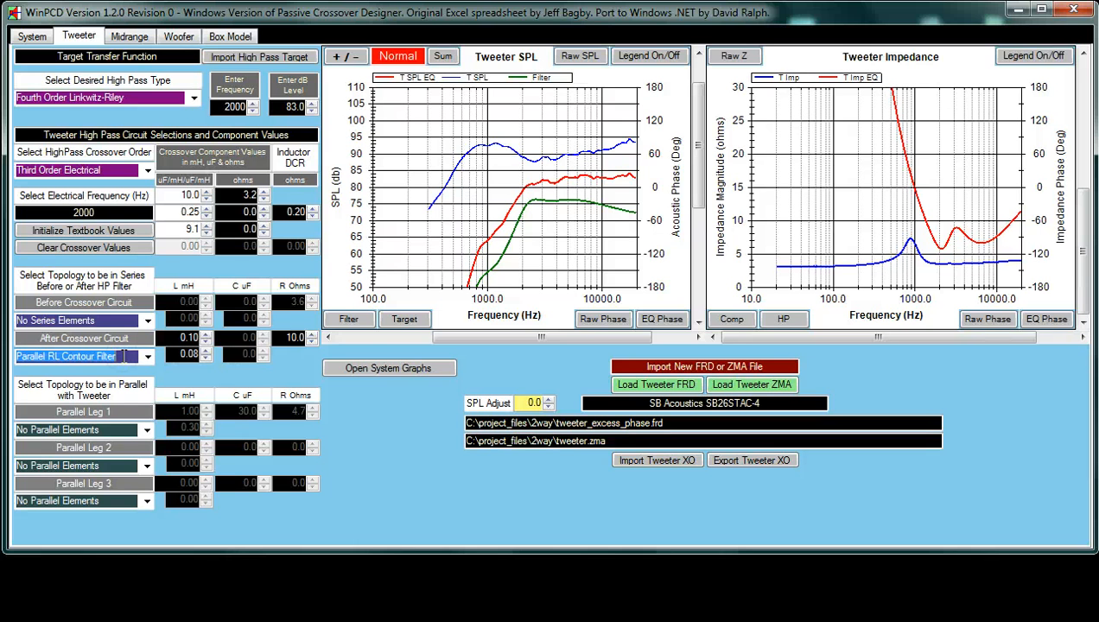
pyautogui.click(77, 356)
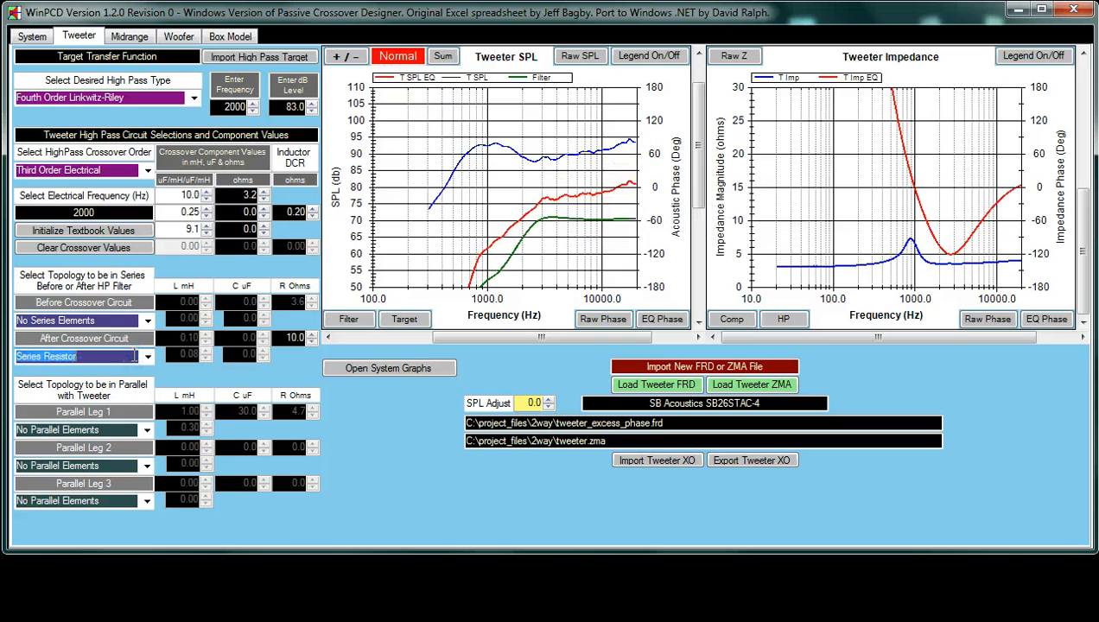
pyautogui.click(77, 356)
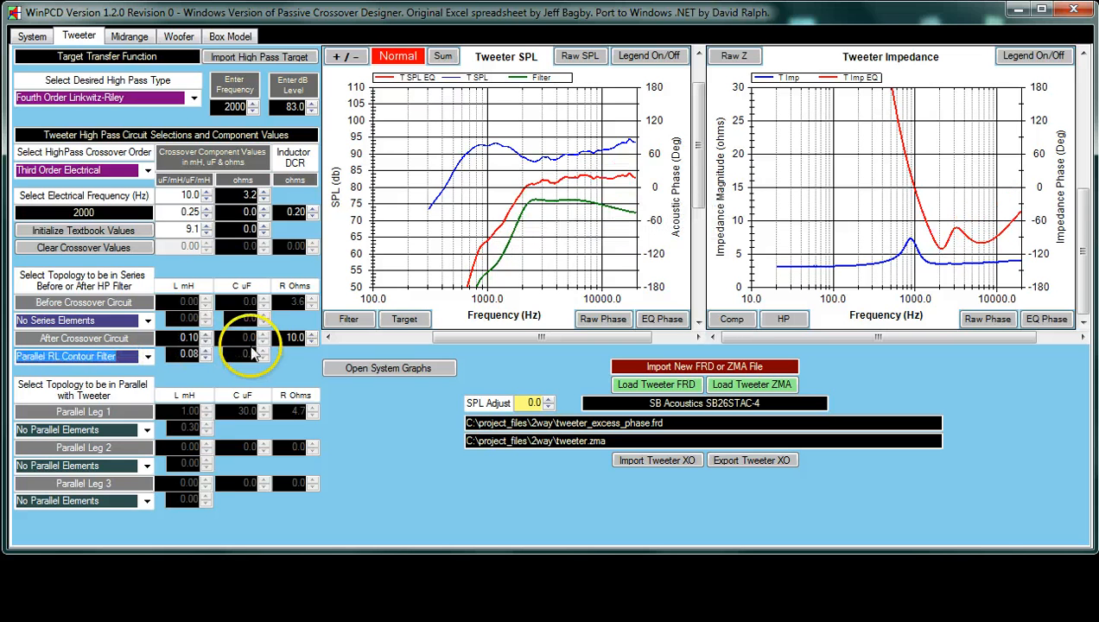
pyautogui.moveTo(212, 354)
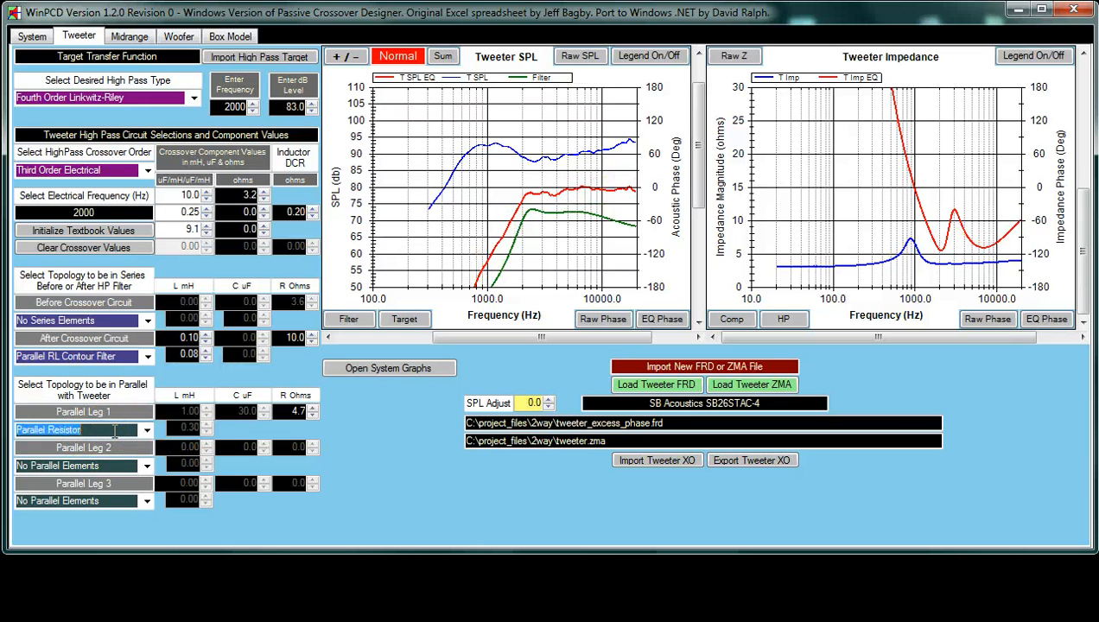
pyautogui.click(146, 429)
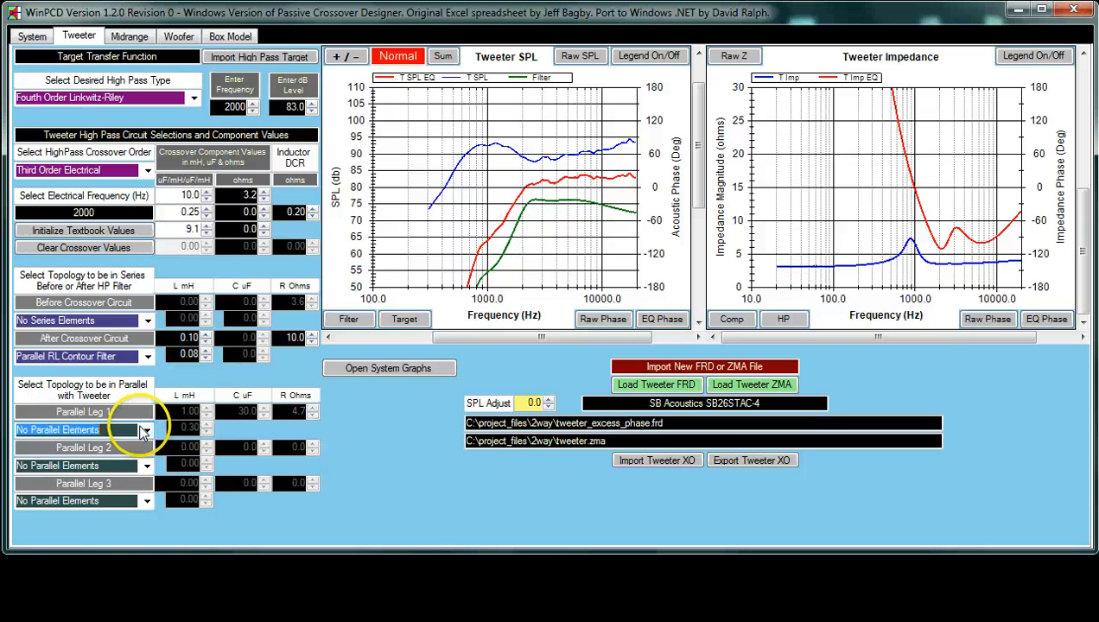
pyautogui.click(147, 430)
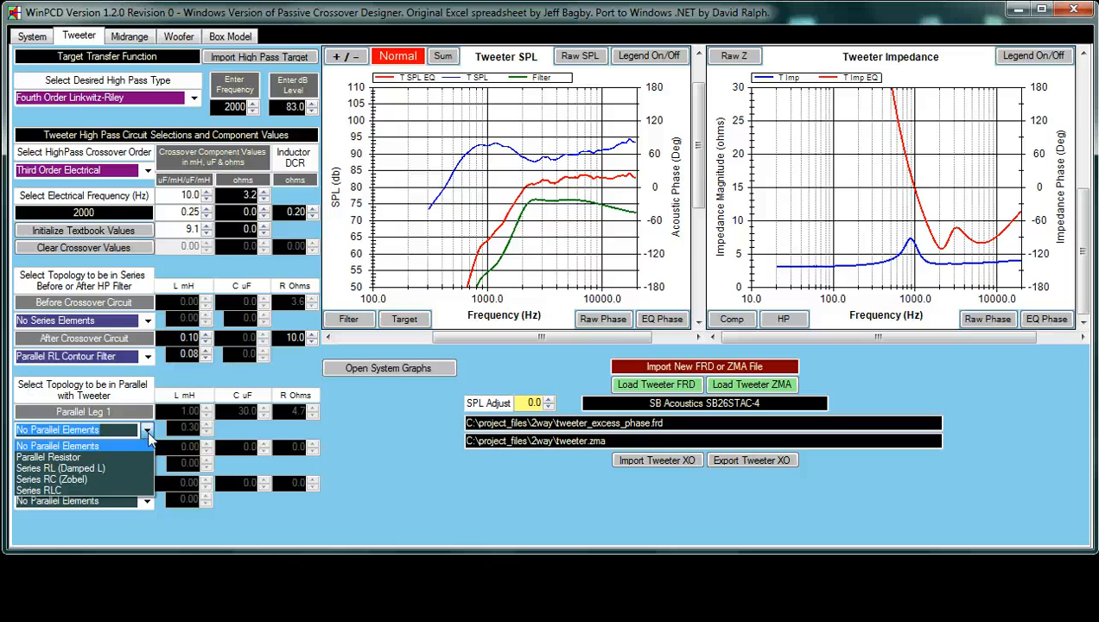
pyautogui.click(58, 445)
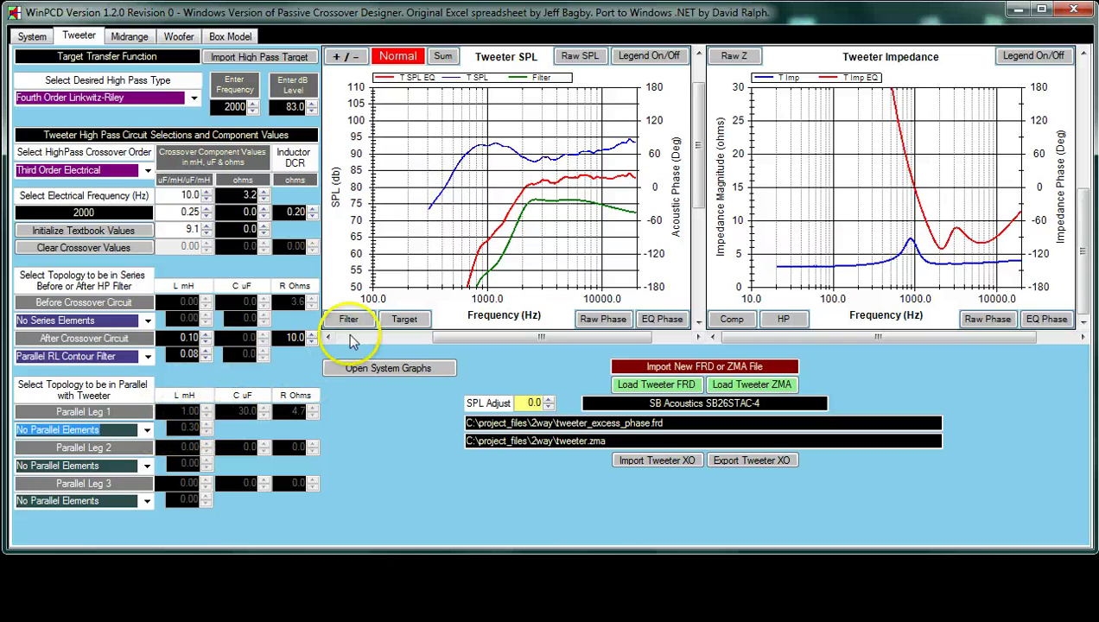
pyautogui.click(404, 319)
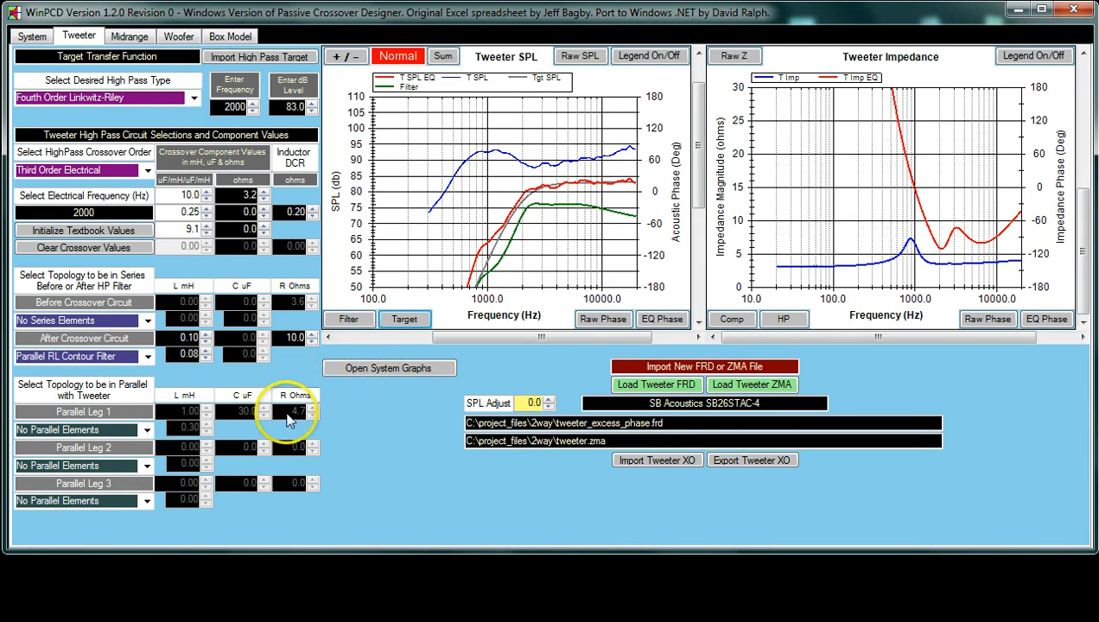
pyautogui.moveTo(99, 449)
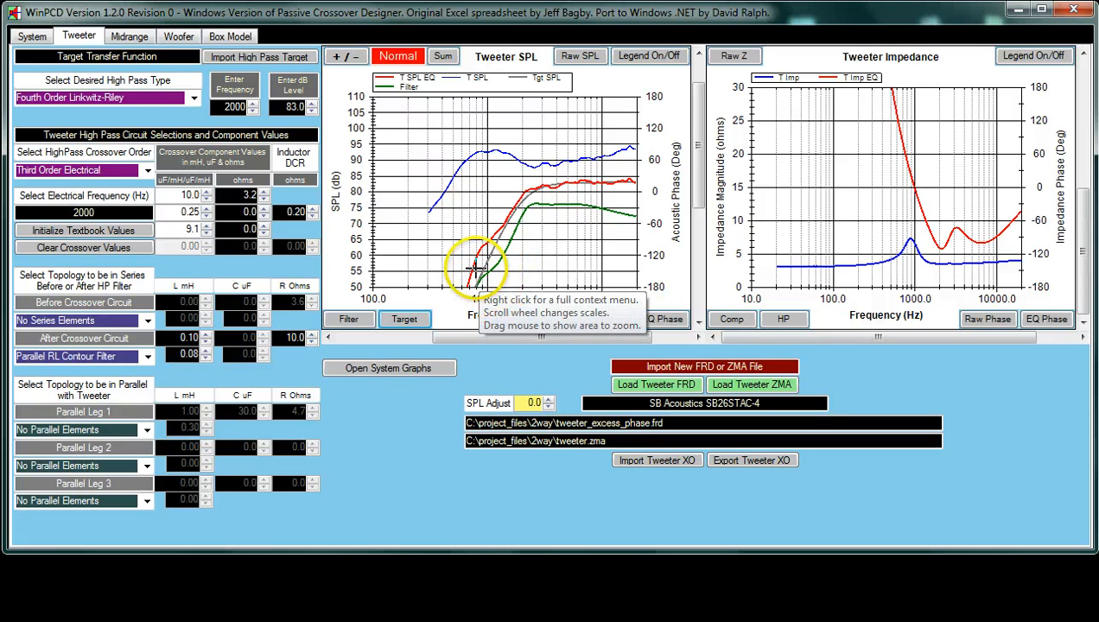
pyautogui.moveTo(853, 273)
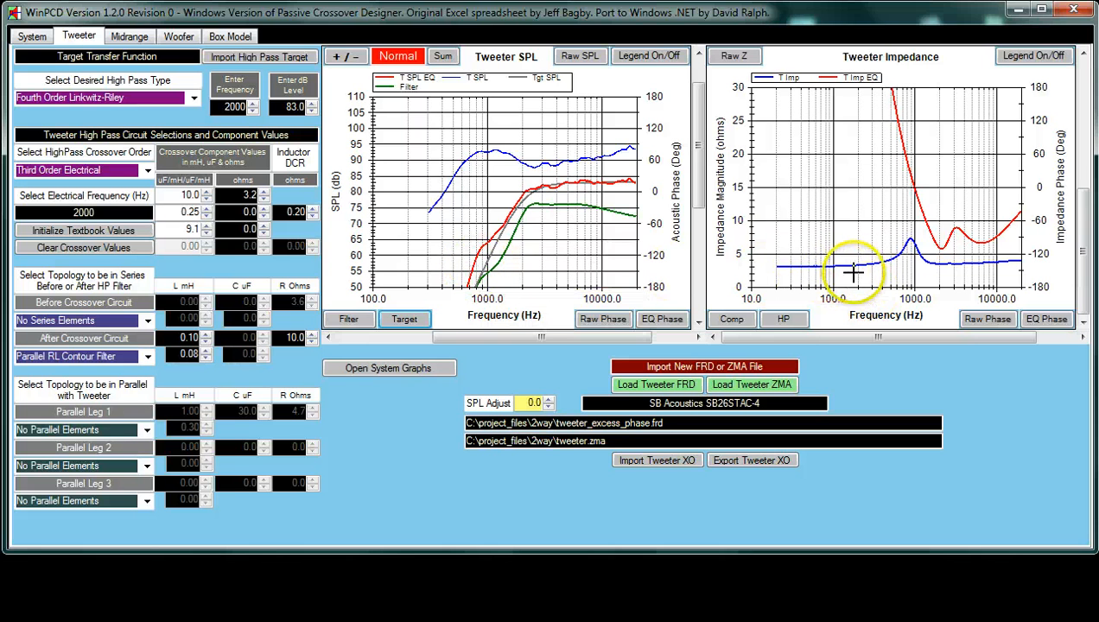
pyautogui.moveTo(916, 257)
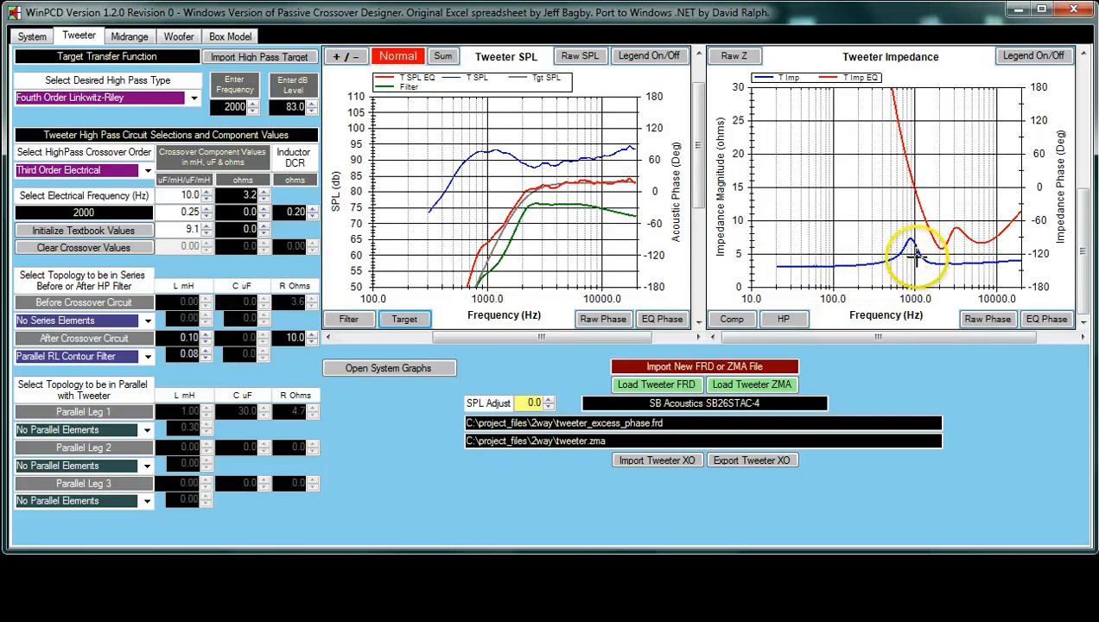
pyautogui.moveTo(911, 250)
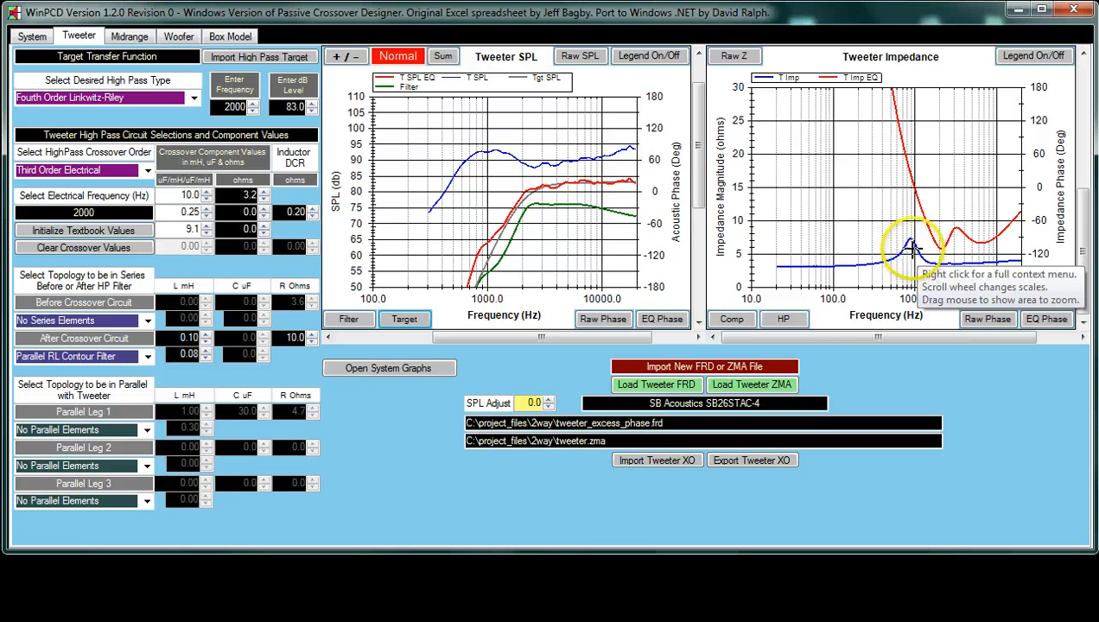
pyautogui.moveTo(910, 239)
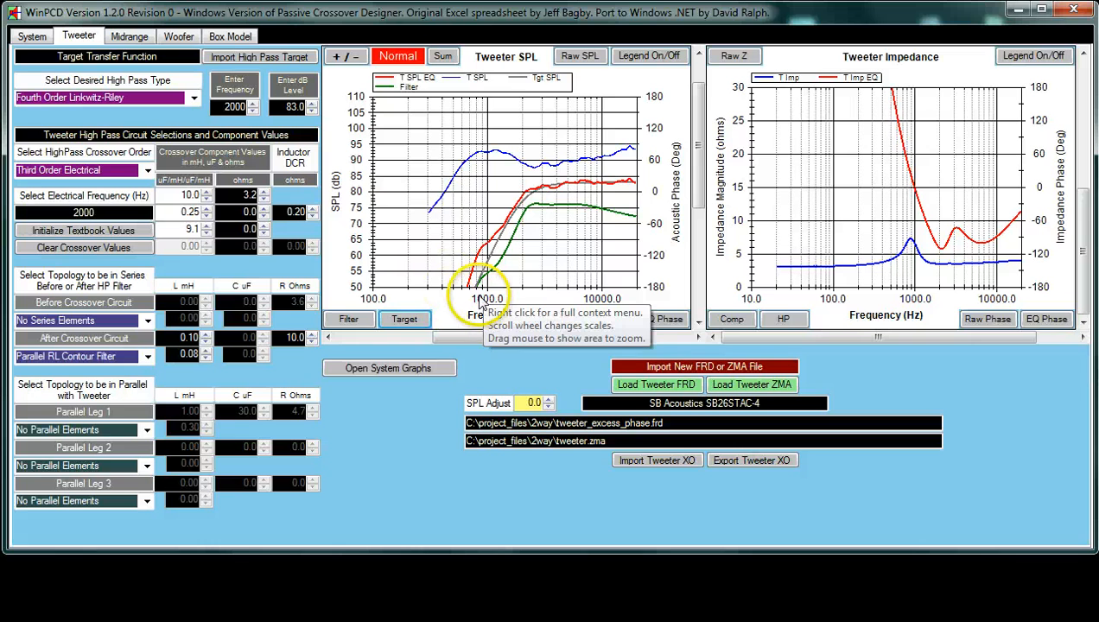
pyautogui.moveTo(909, 250)
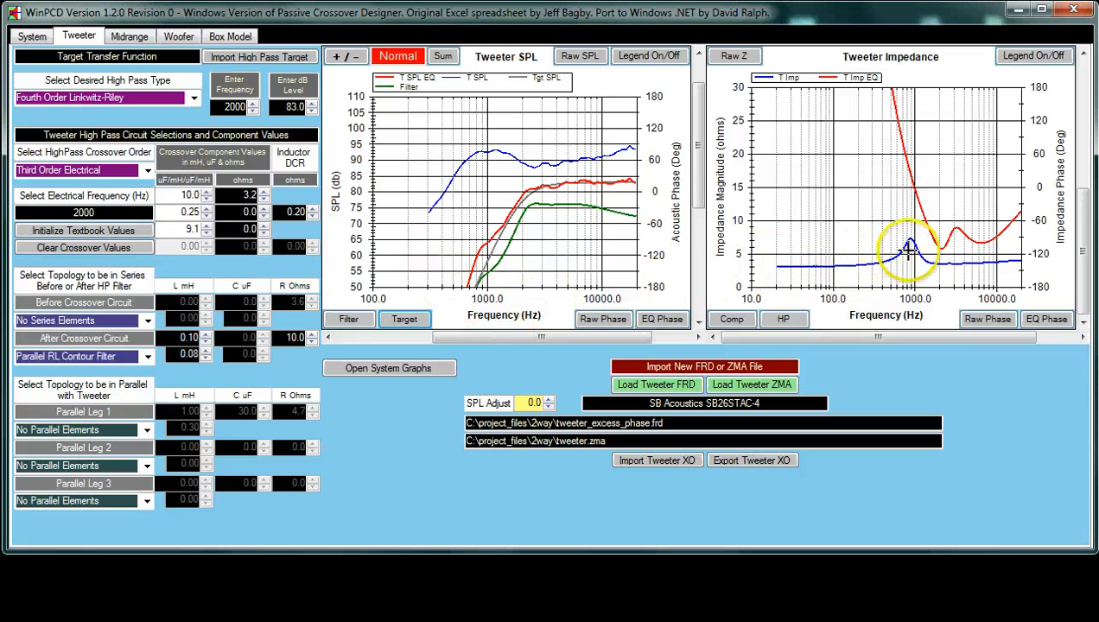
pyautogui.moveTo(463, 285)
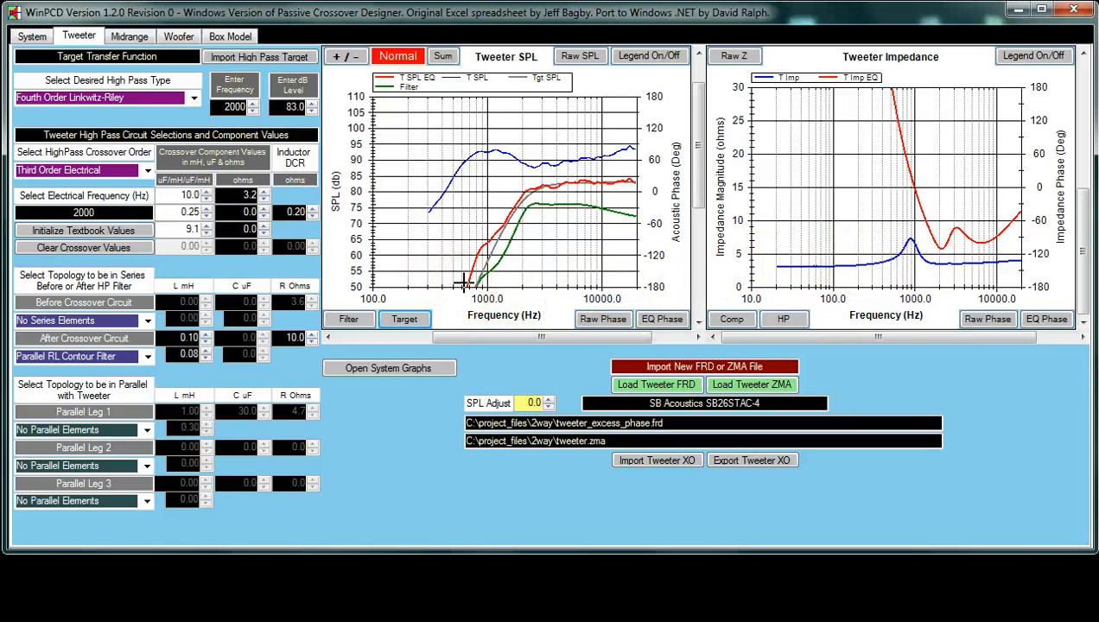
pyautogui.moveTo(464, 285)
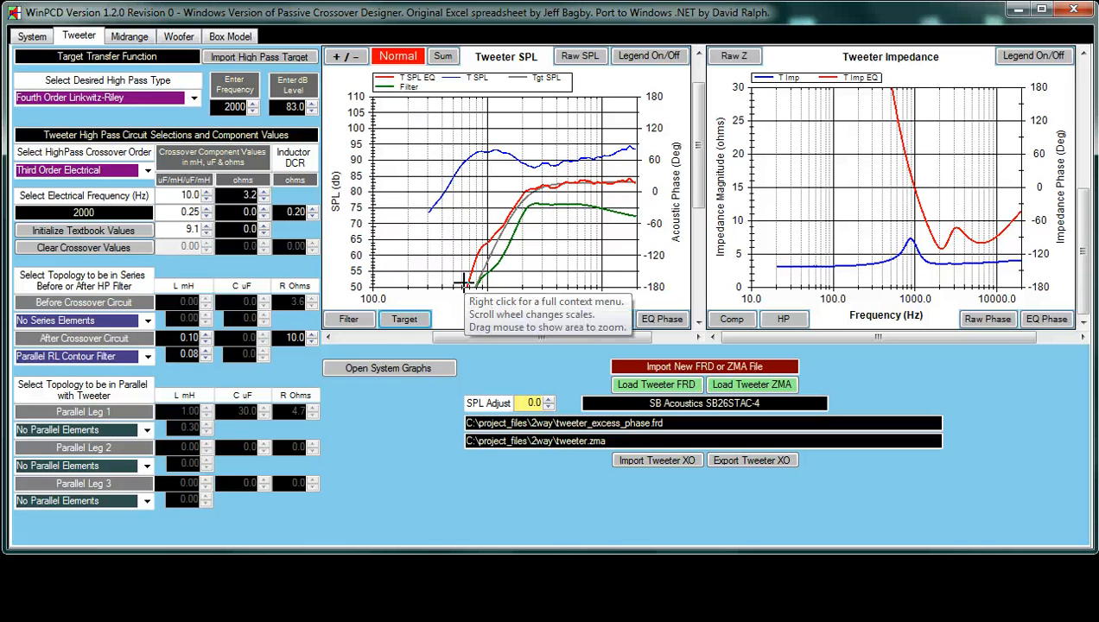
pyautogui.moveTo(469, 284)
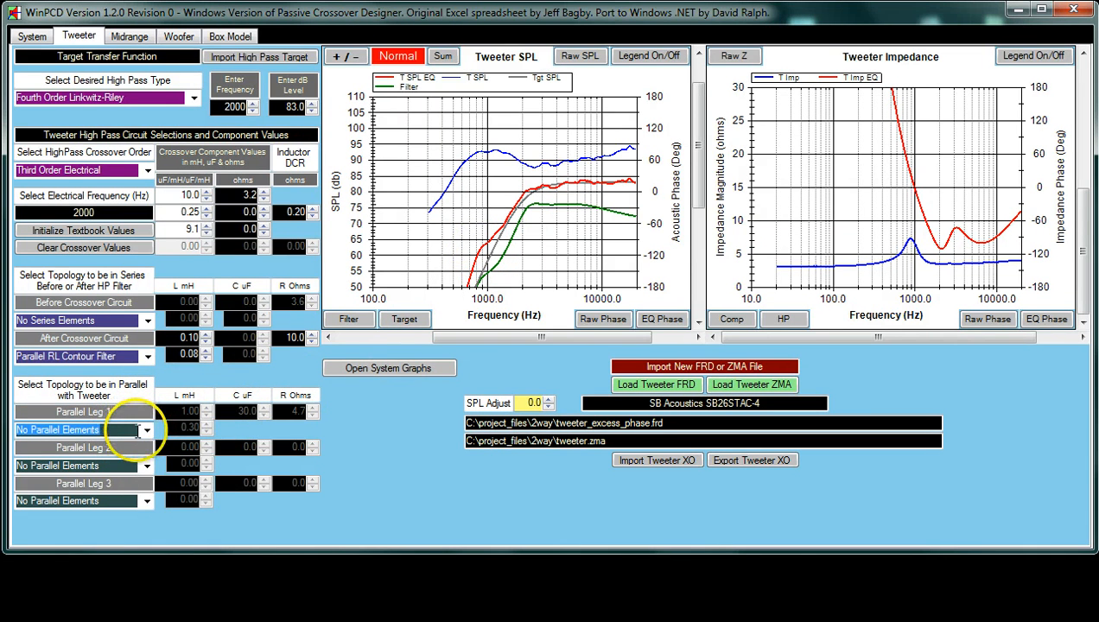
# Set Parallel Leg 1 to a series RLC trap, then revert to no parallel elements to compare
pyautogui.click(146, 430)
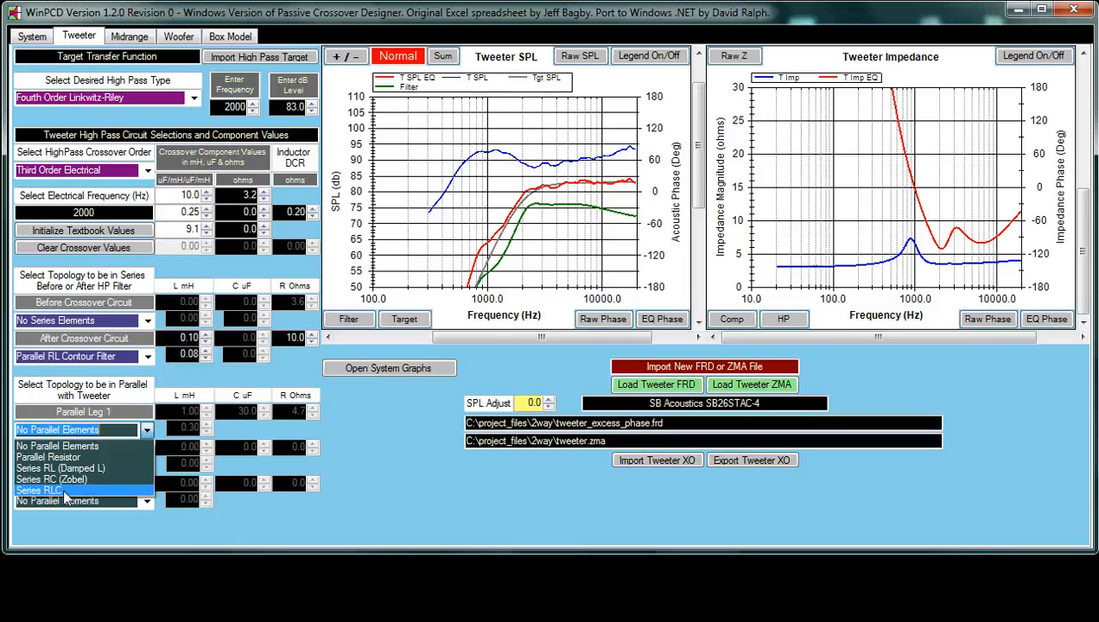
pyautogui.click(38, 490)
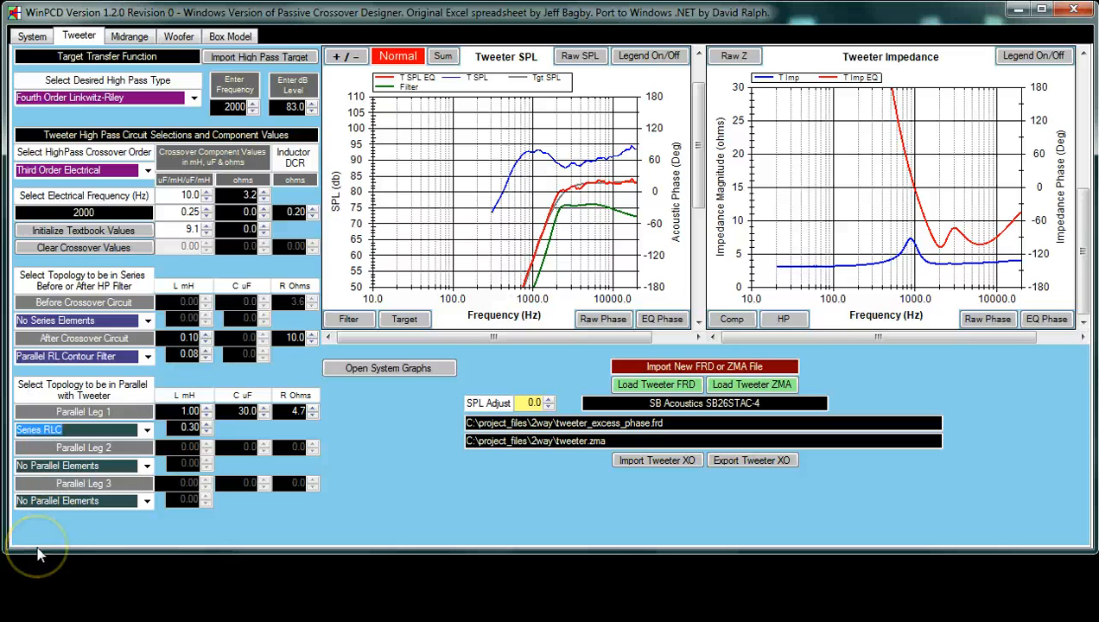
pyautogui.moveTo(473, 369)
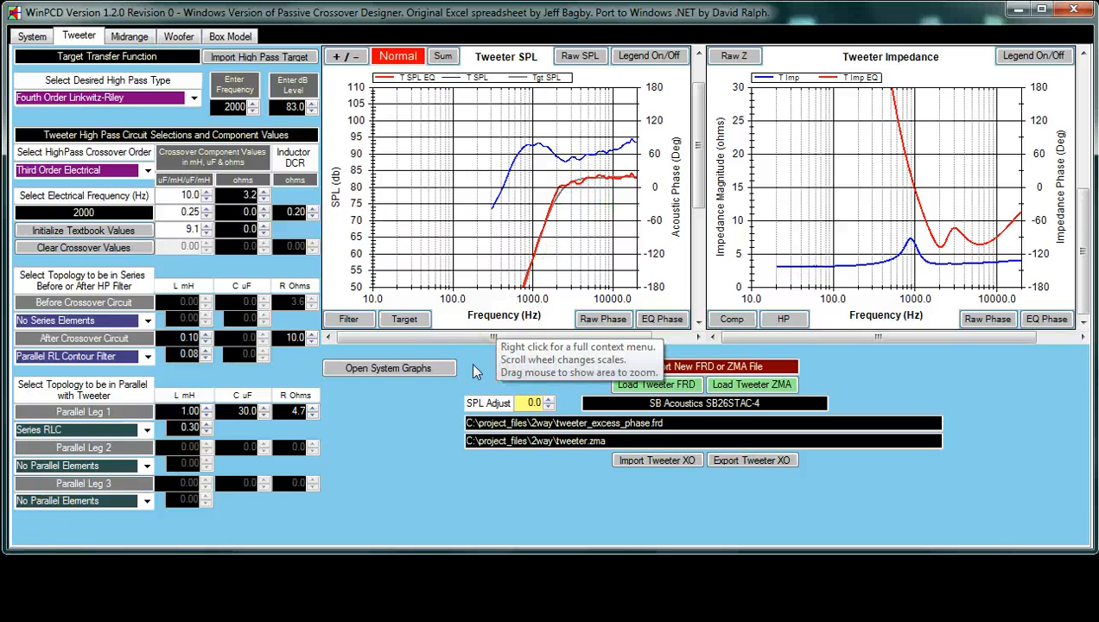
pyautogui.moveTo(478, 356)
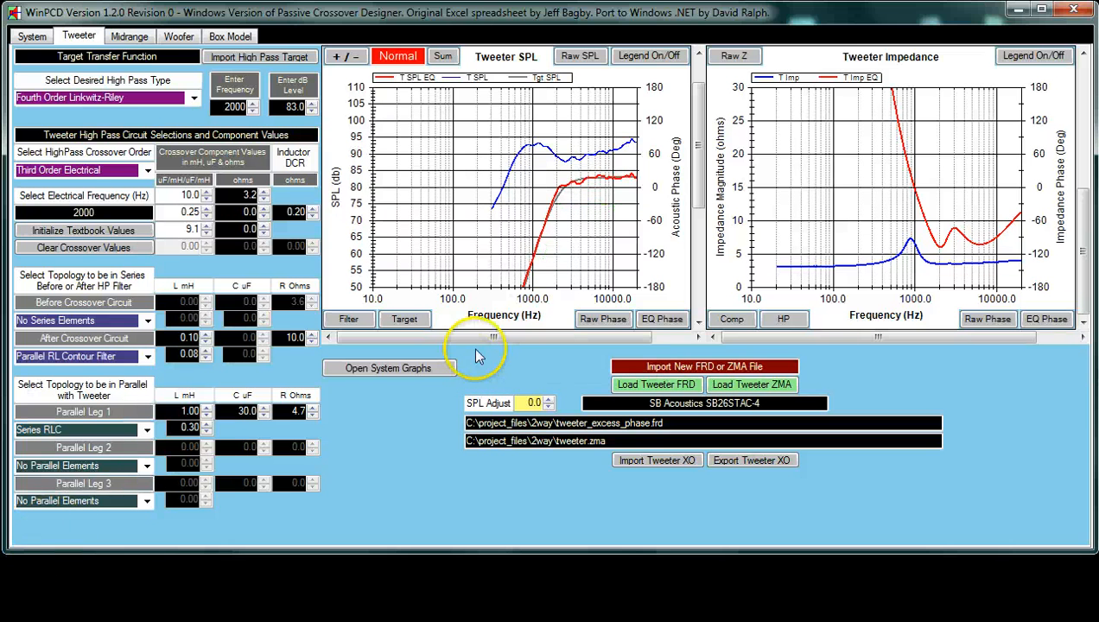
pyautogui.moveTo(570, 186)
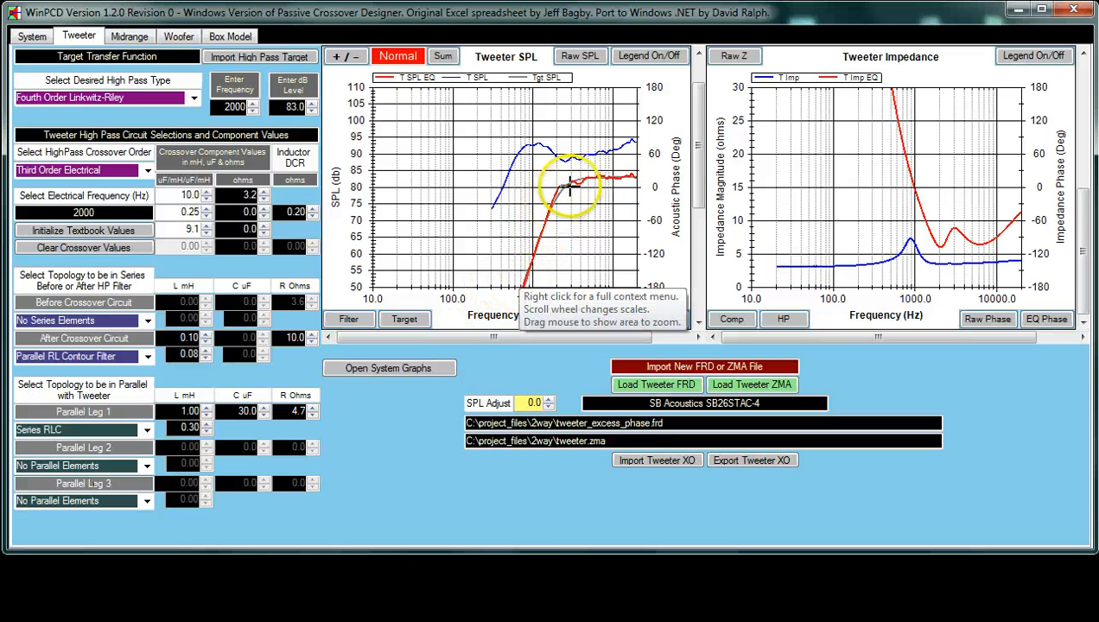
pyautogui.moveTo(630, 183)
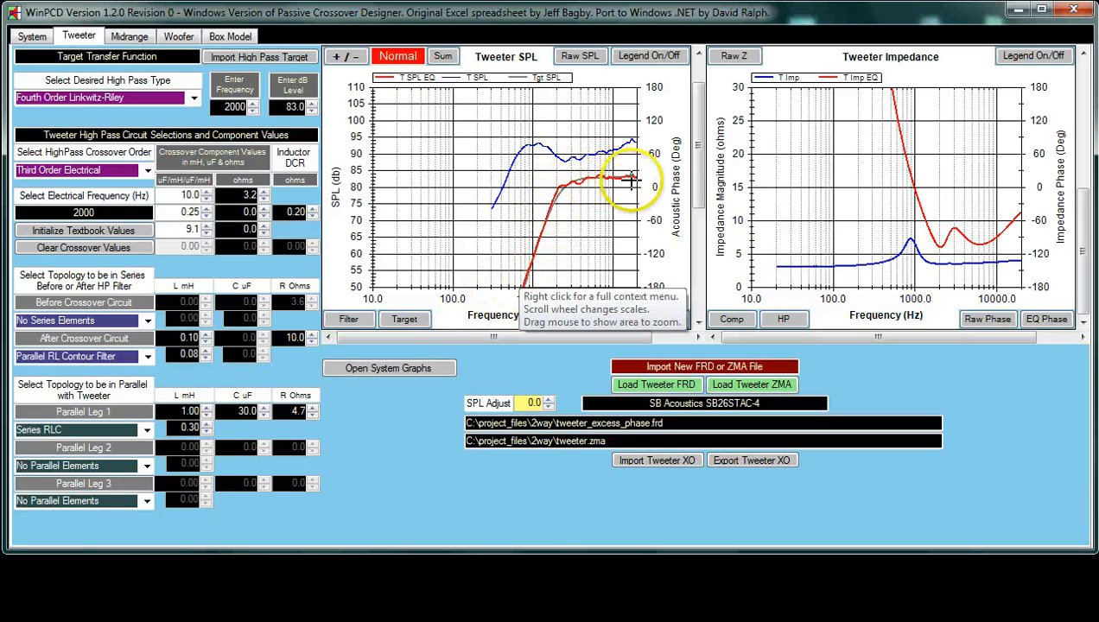
pyautogui.moveTo(557, 194)
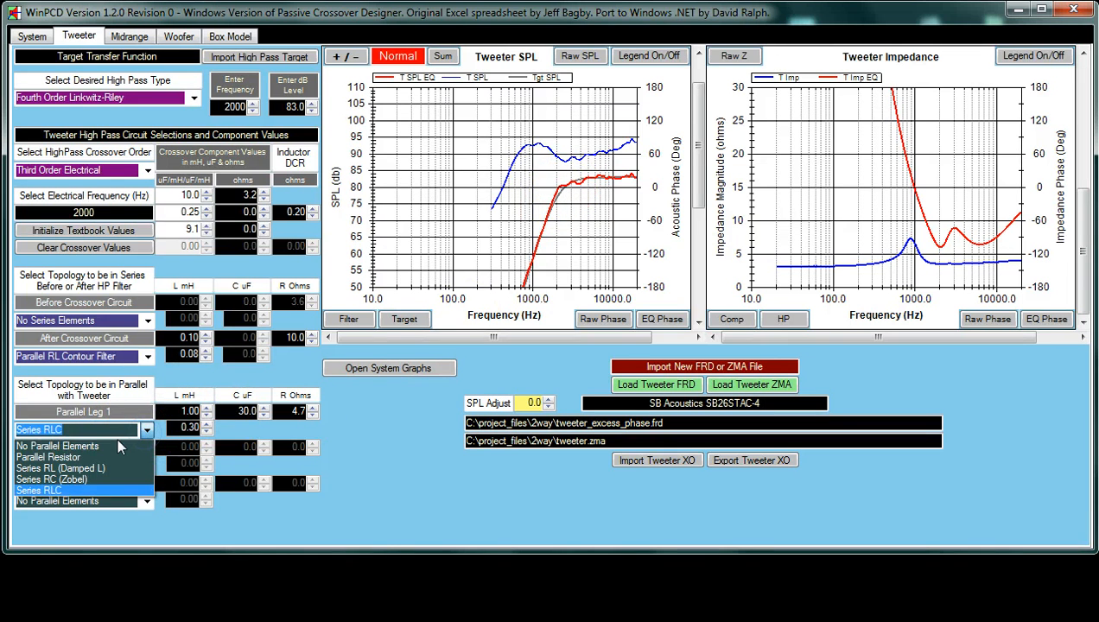
pyautogui.click(56, 446)
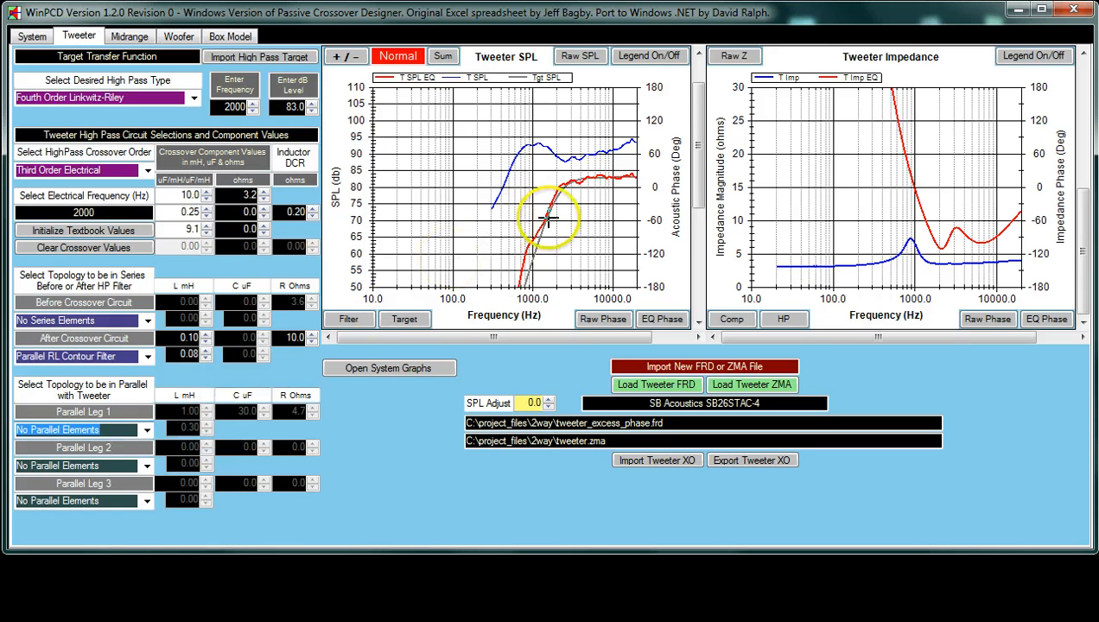
pyautogui.moveTo(546, 207)
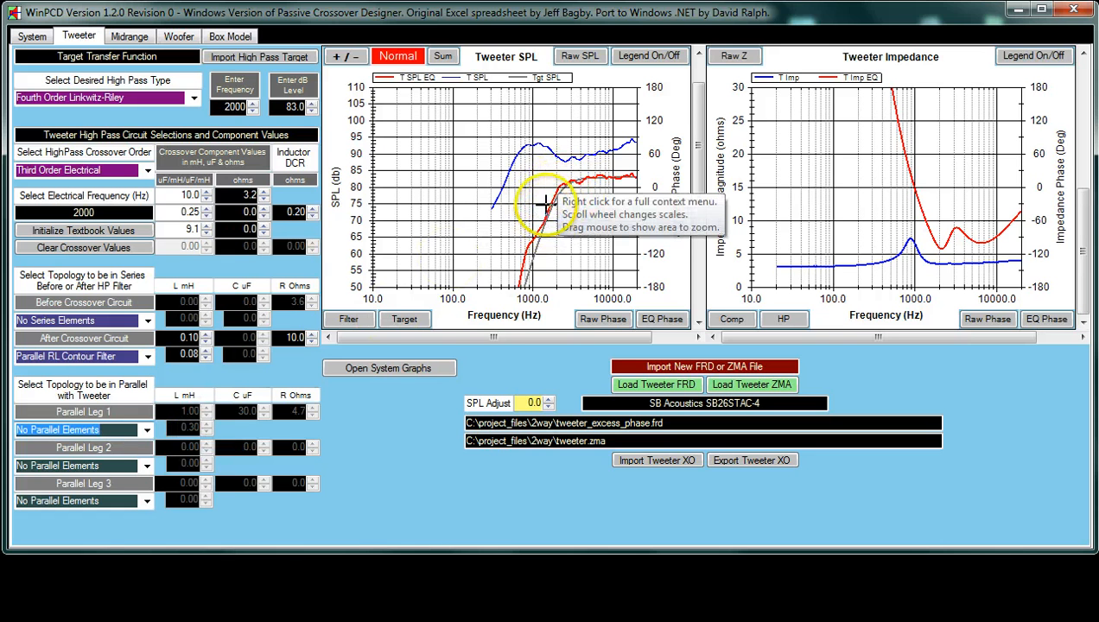
pyautogui.moveTo(431, 415)
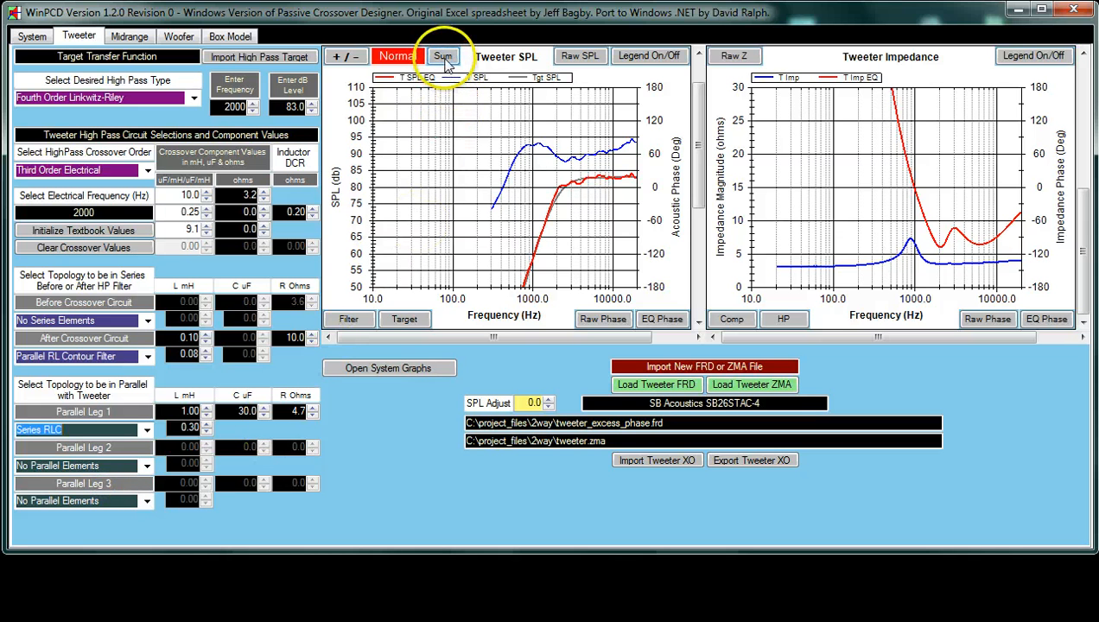
# Overlay the Sum SPL curve and remove the trap to see the summed response without it
pyautogui.click(443, 56)
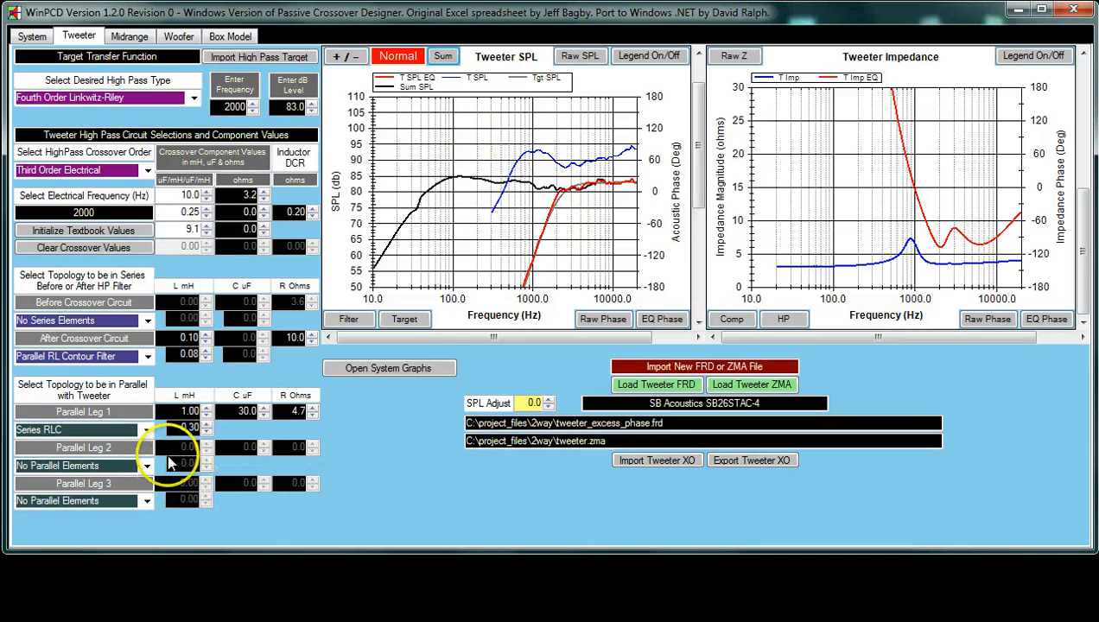
pyautogui.click(147, 429)
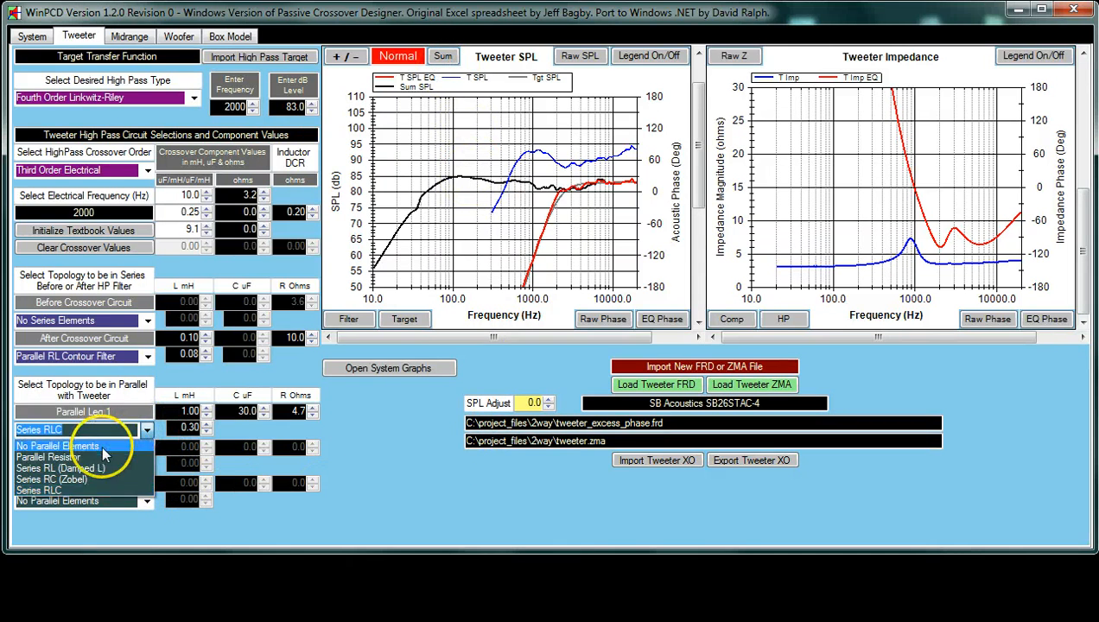
pyautogui.click(57, 444)
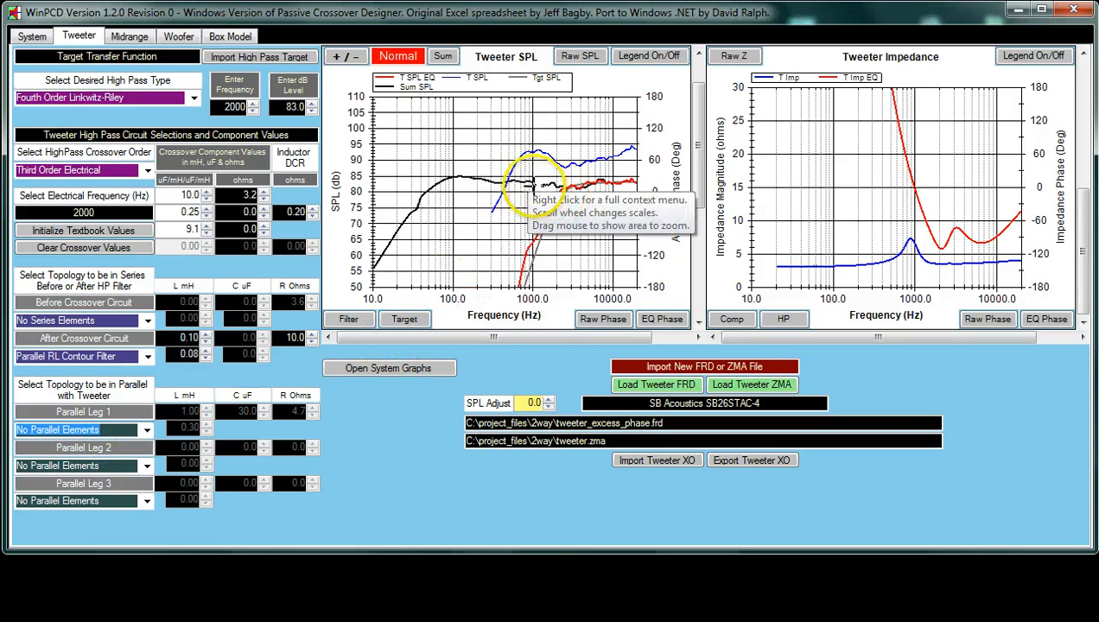
pyautogui.moveTo(523, 280)
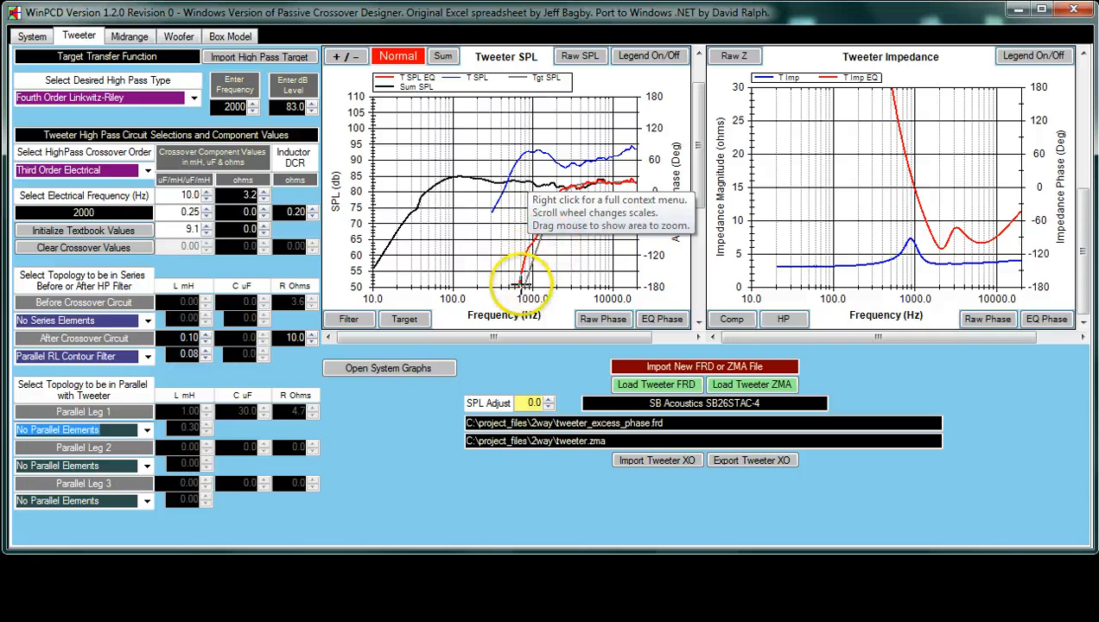
pyautogui.moveTo(544, 186)
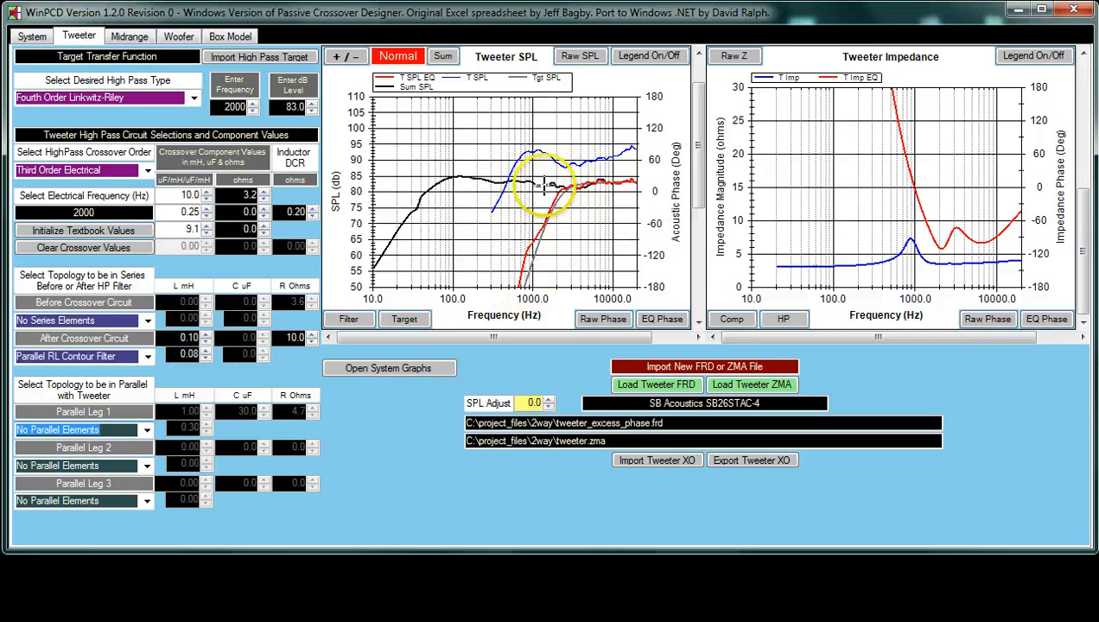
# Reinstate the 1.00 mH, 30.0 uF, 4.7 ohm series RLC trap in Parallel Leg 1
pyautogui.click(146, 429)
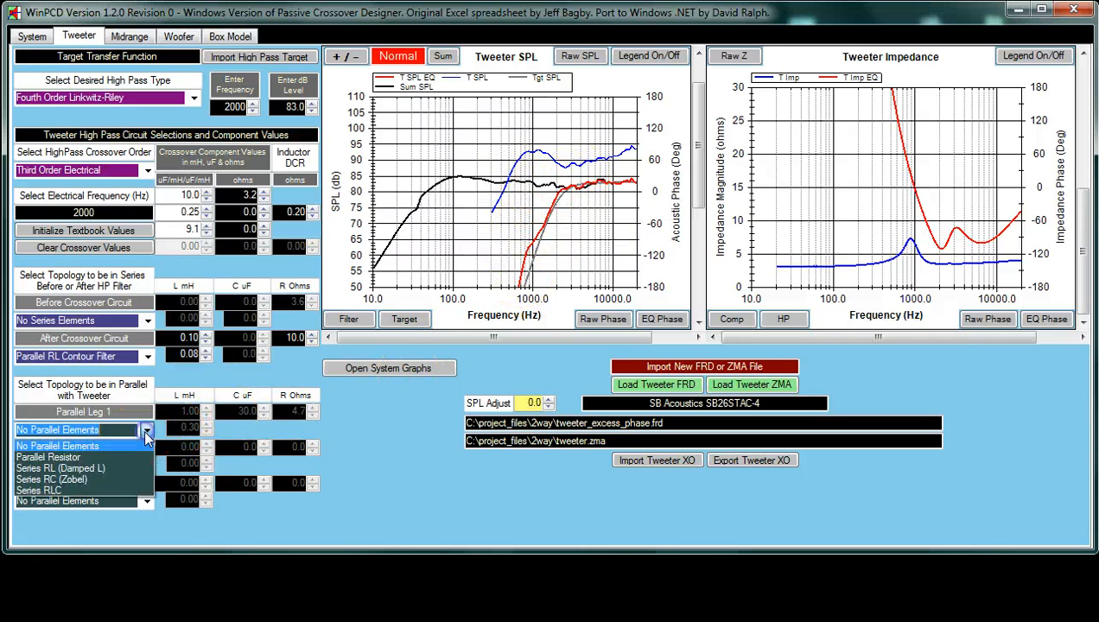
pyautogui.moveTo(52, 490)
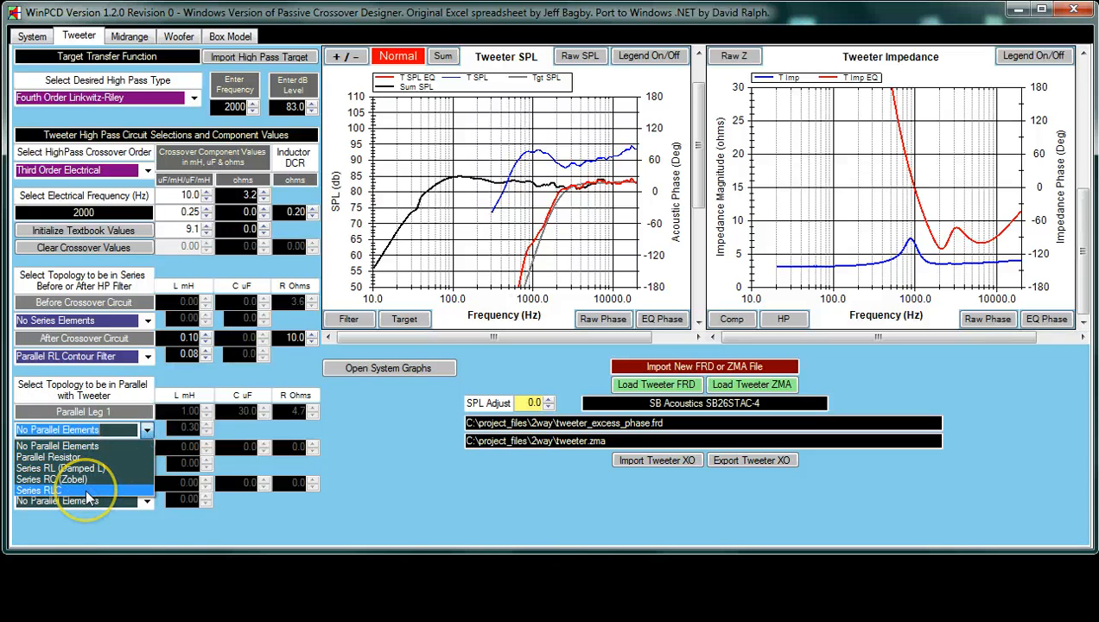
pyautogui.click(39, 490)
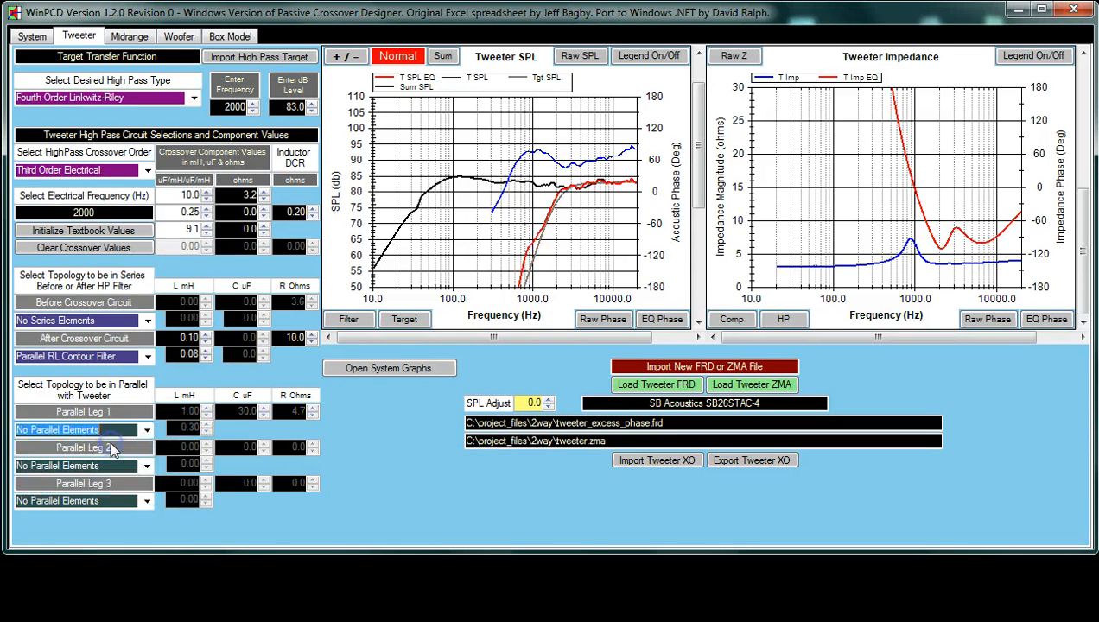
pyautogui.click(146, 429)
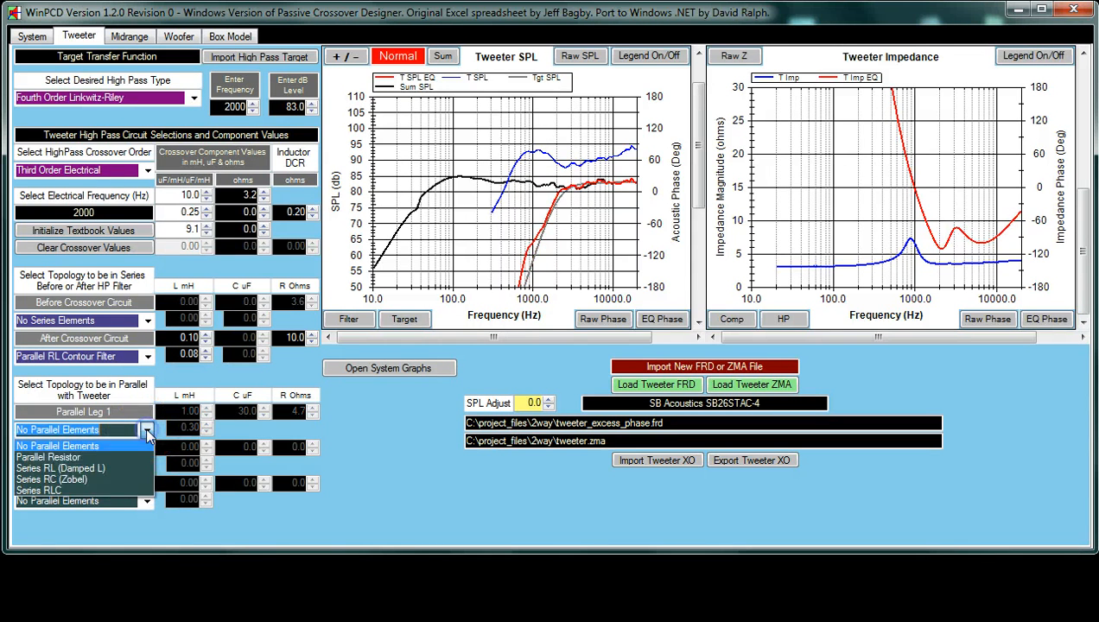
pyautogui.click(39, 490)
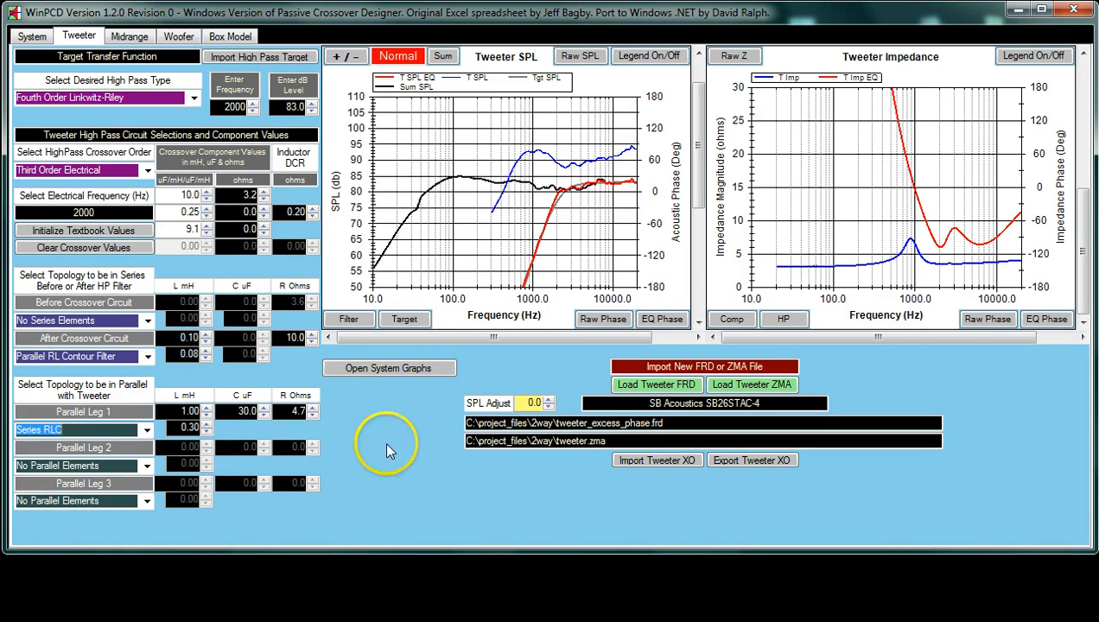
pyautogui.moveTo(531, 281)
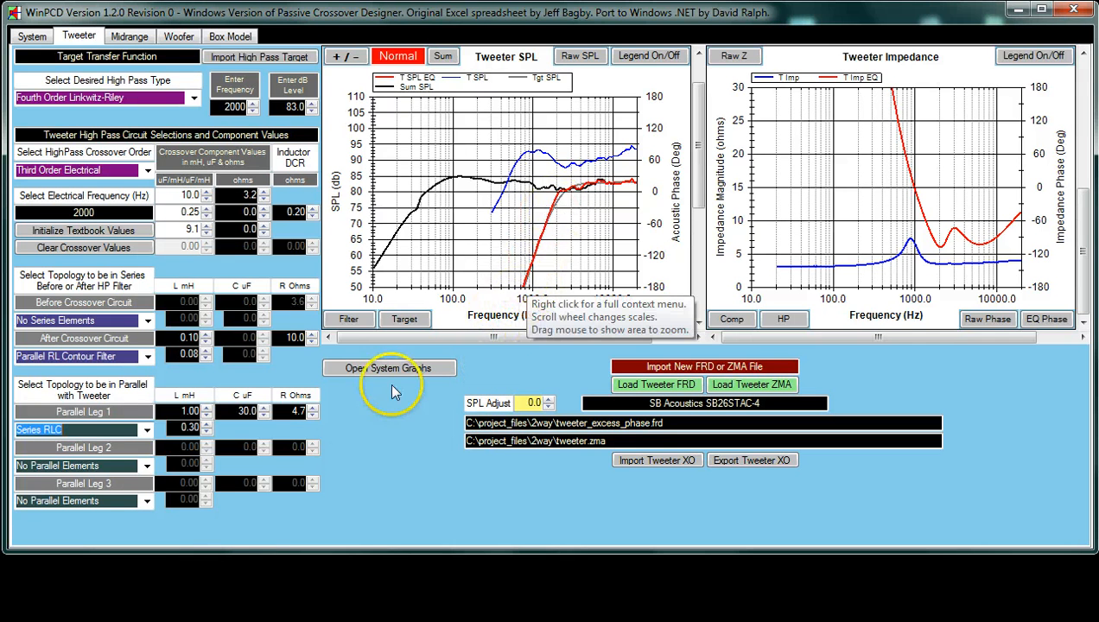
pyautogui.click(145, 429)
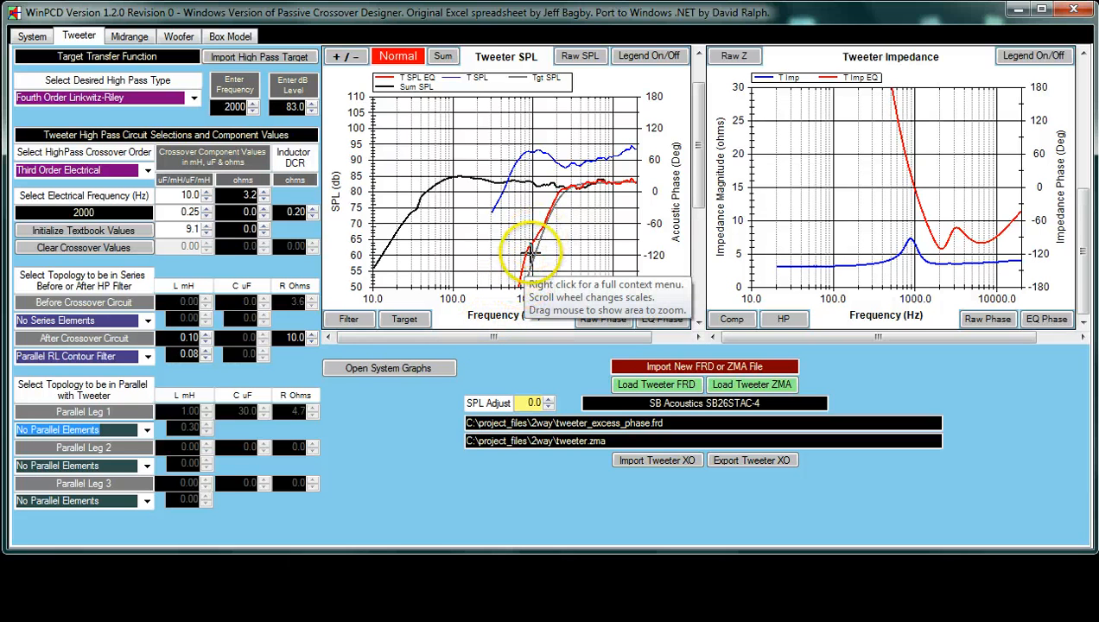
pyautogui.moveTo(423, 408)
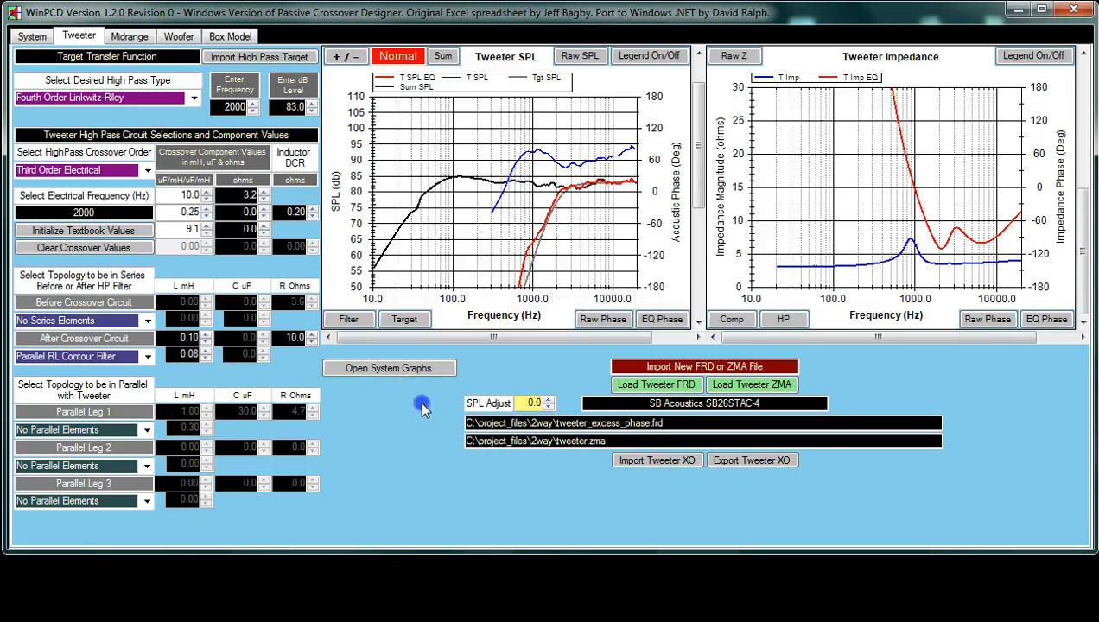
pyautogui.moveTo(423, 408)
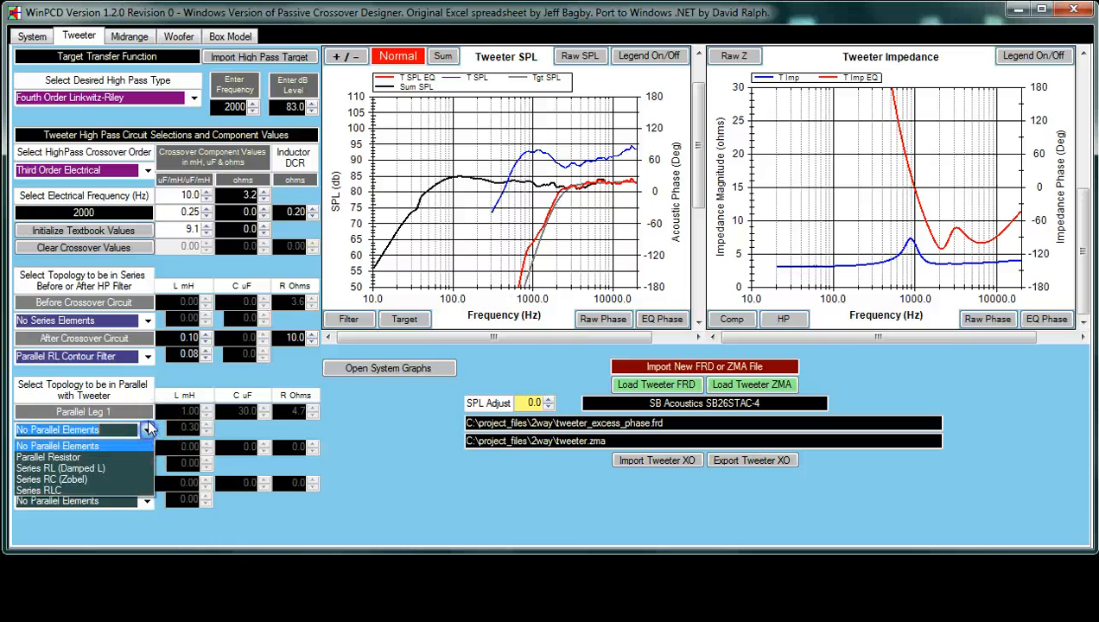
pyautogui.click(82, 429)
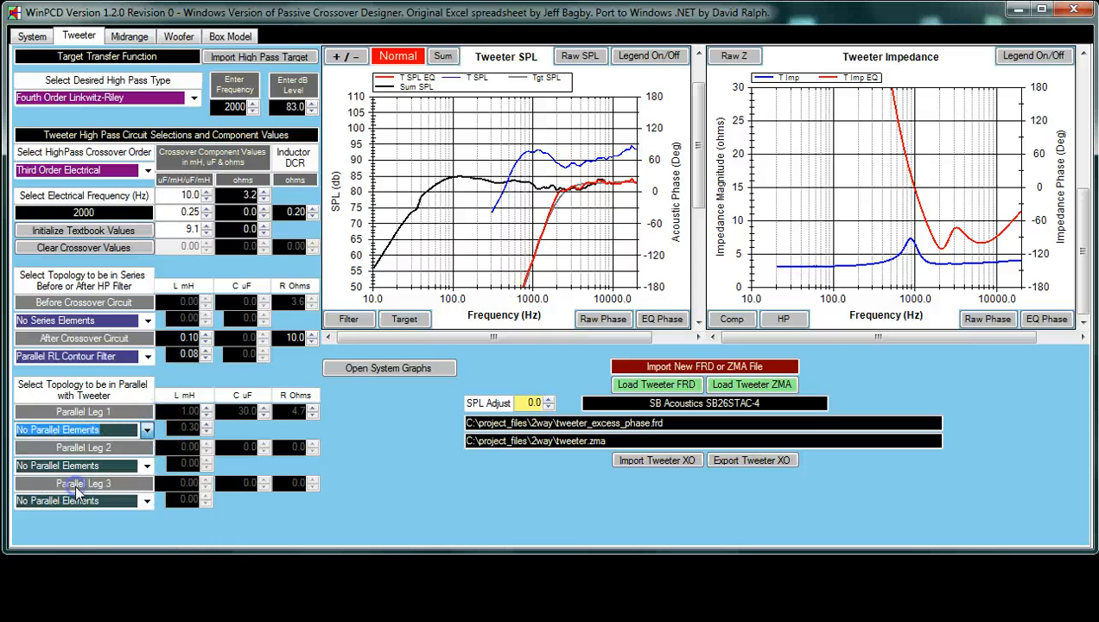
pyautogui.click(84, 430)
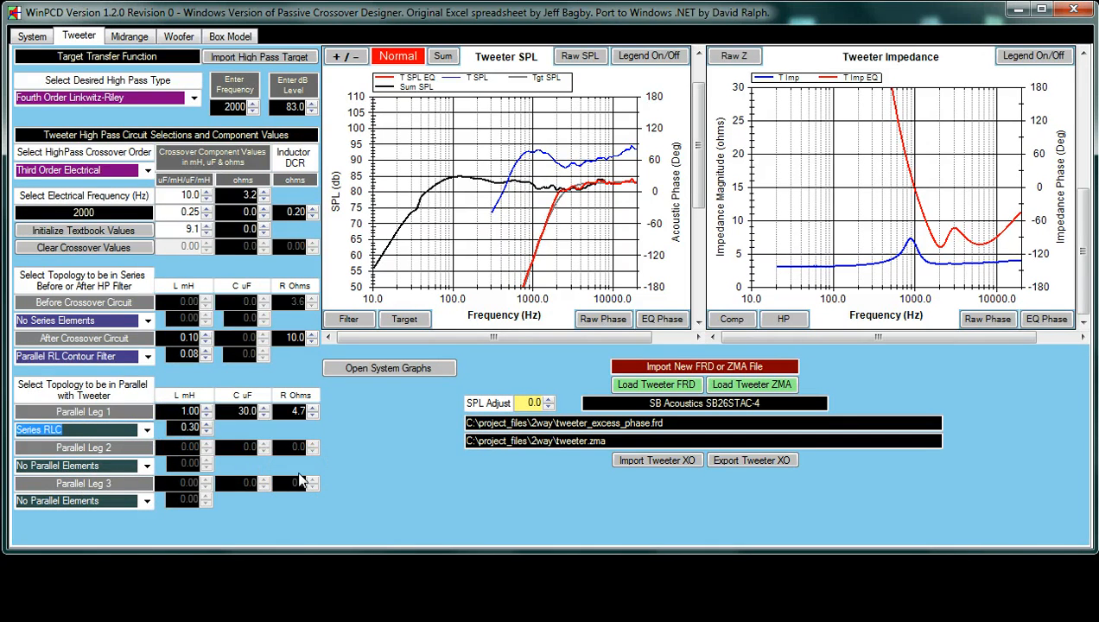